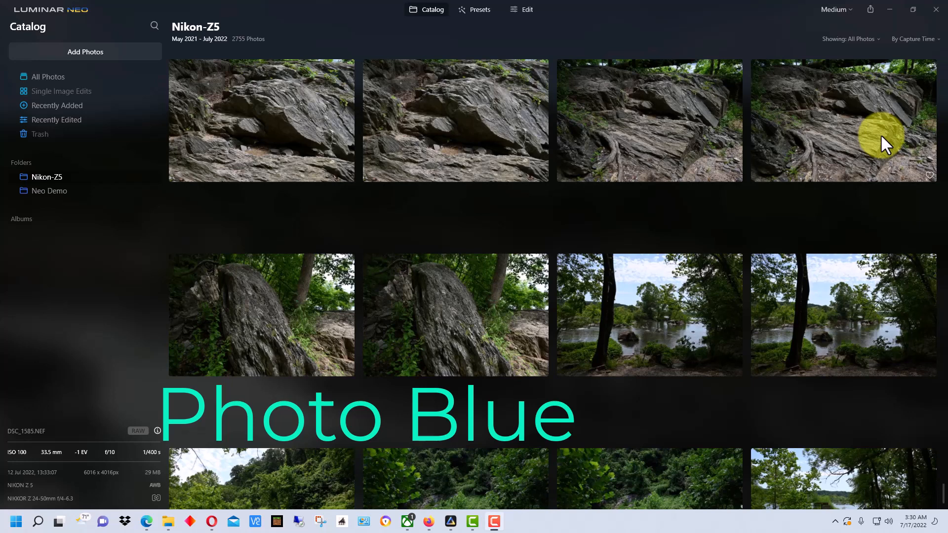
mouse_move(884, 141)
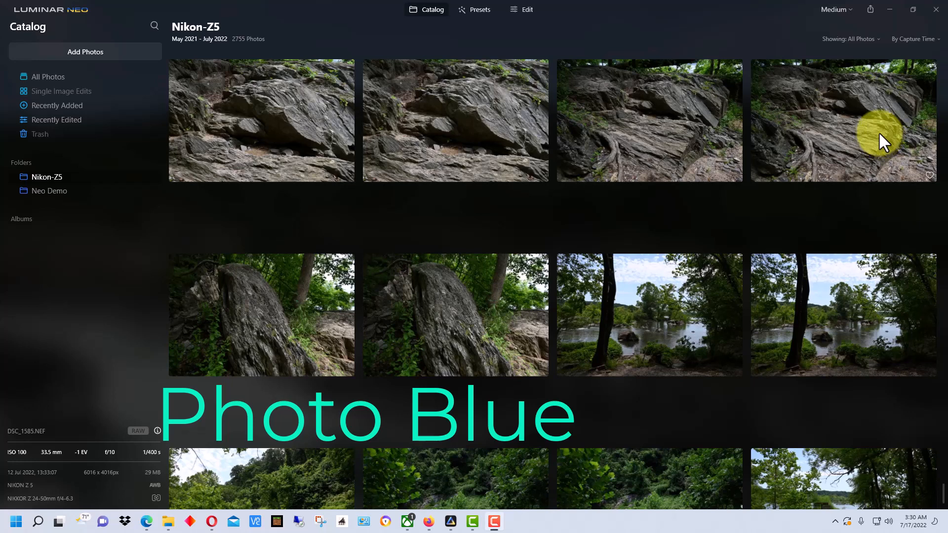
mouse_move(879, 136)
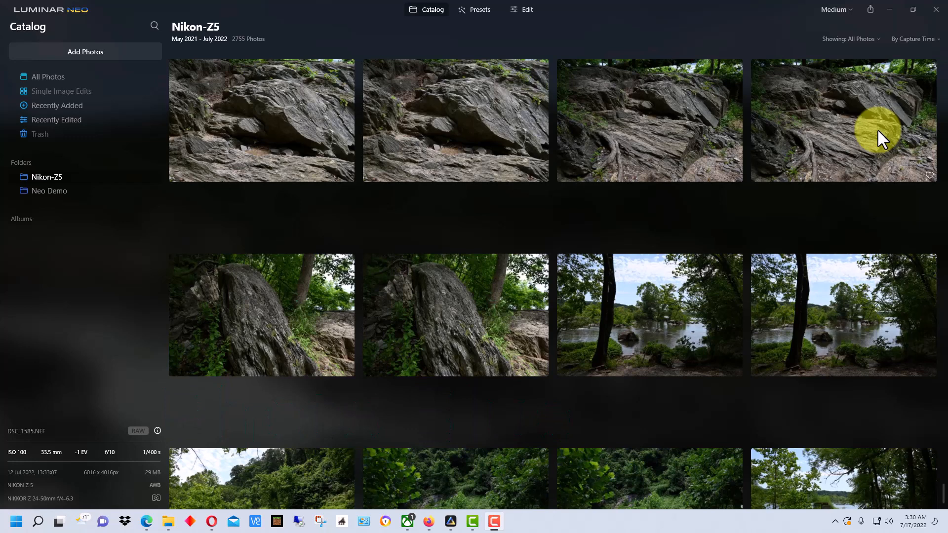
mouse_move(302, 49)
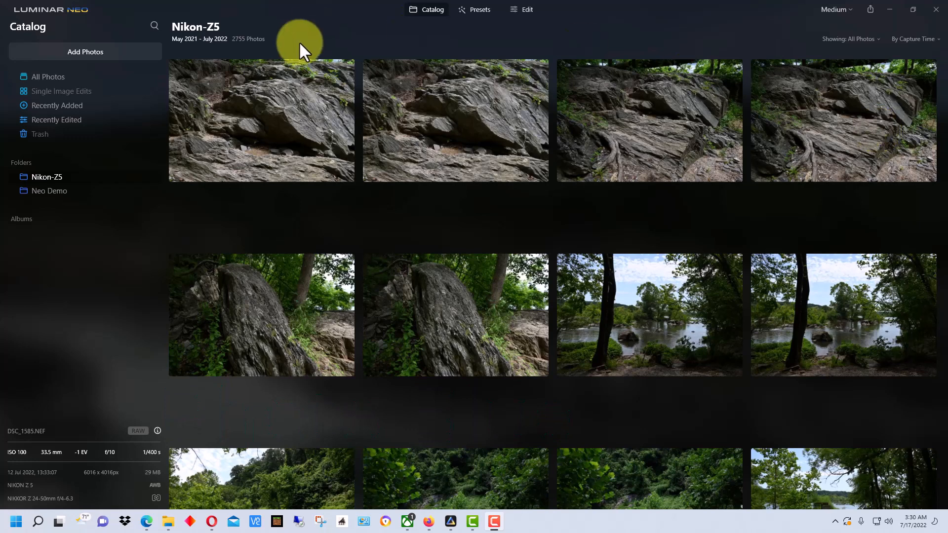
mouse_move(73, 15)
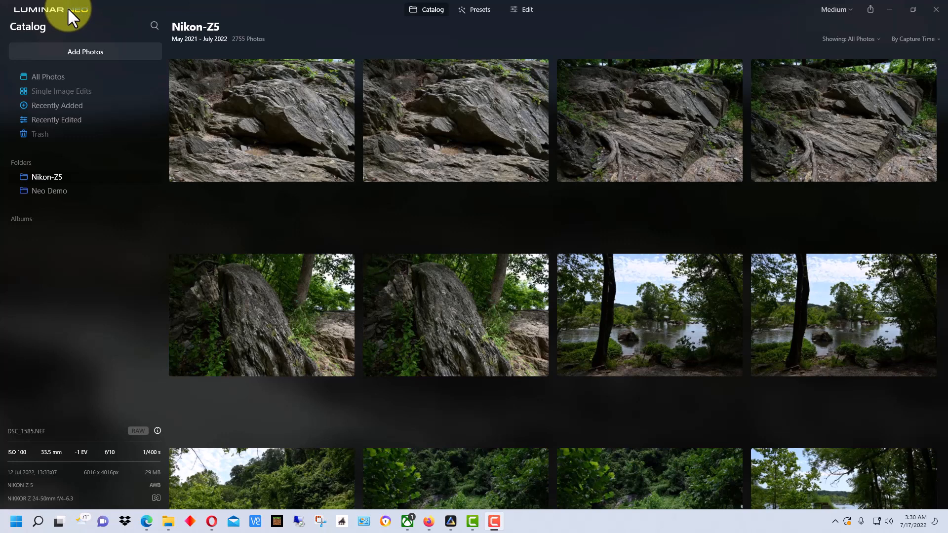
mouse_move(19, 16)
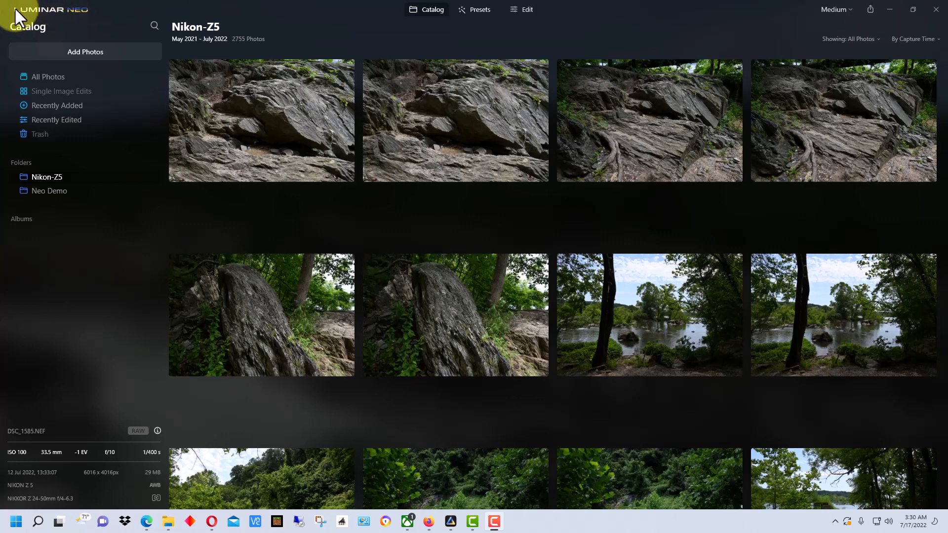
- Open the File menu's catalog commands in Luminar Neo
left_click(25, 29)
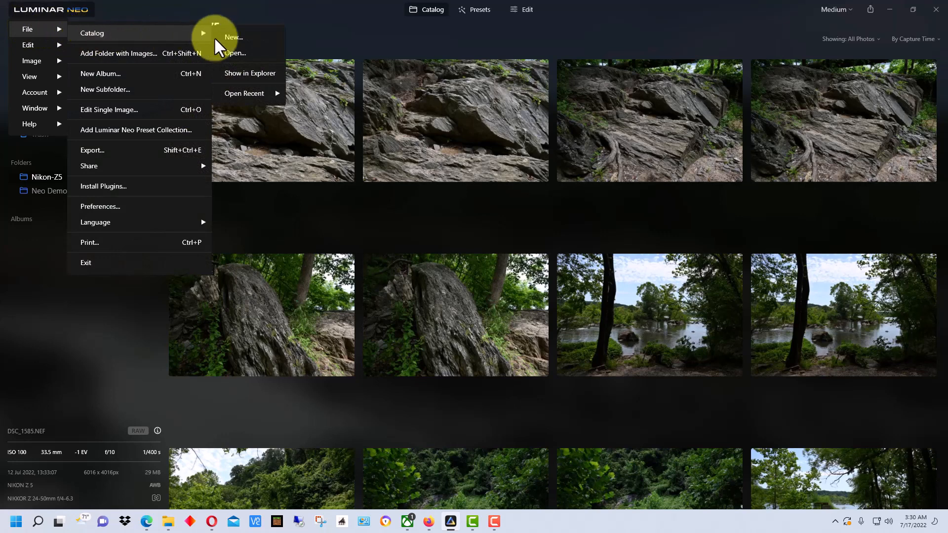
mouse_move(265, 80)
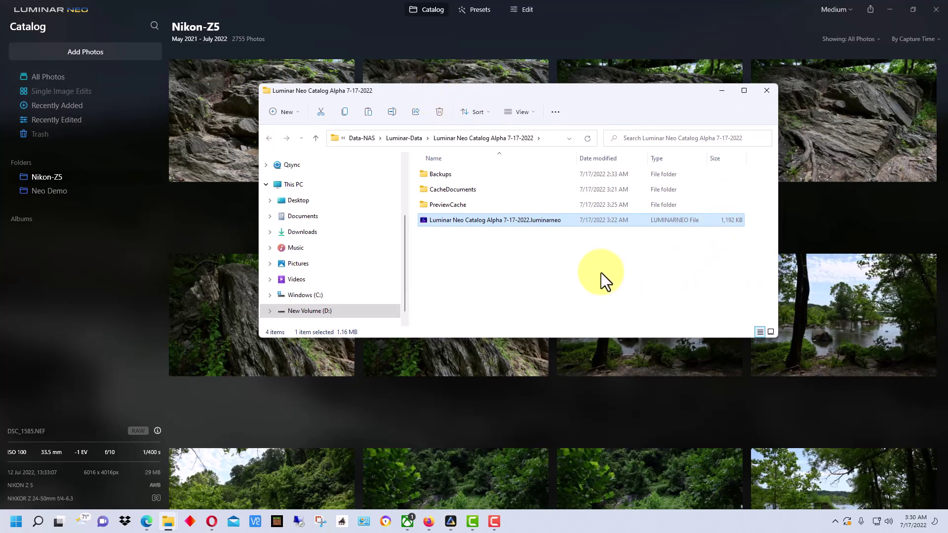
mouse_move(513, 264)
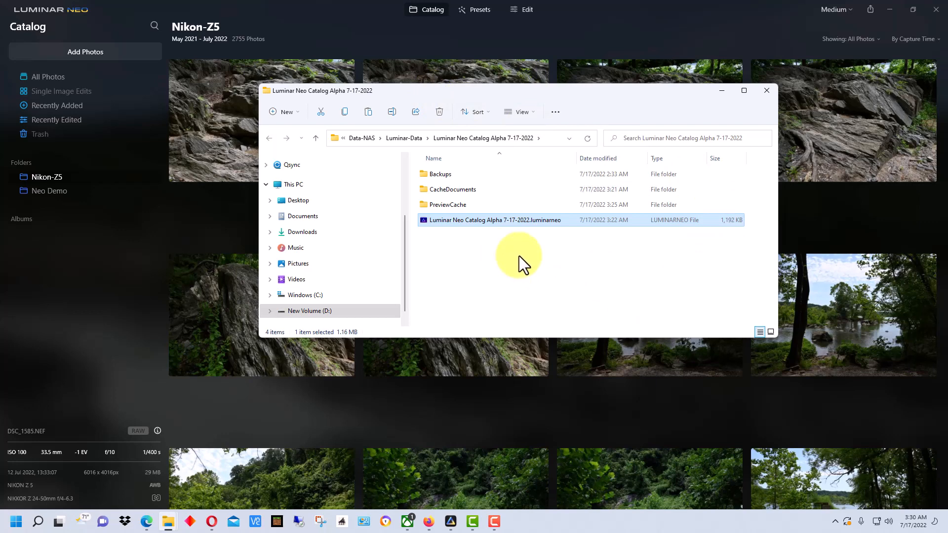
mouse_move(462, 235)
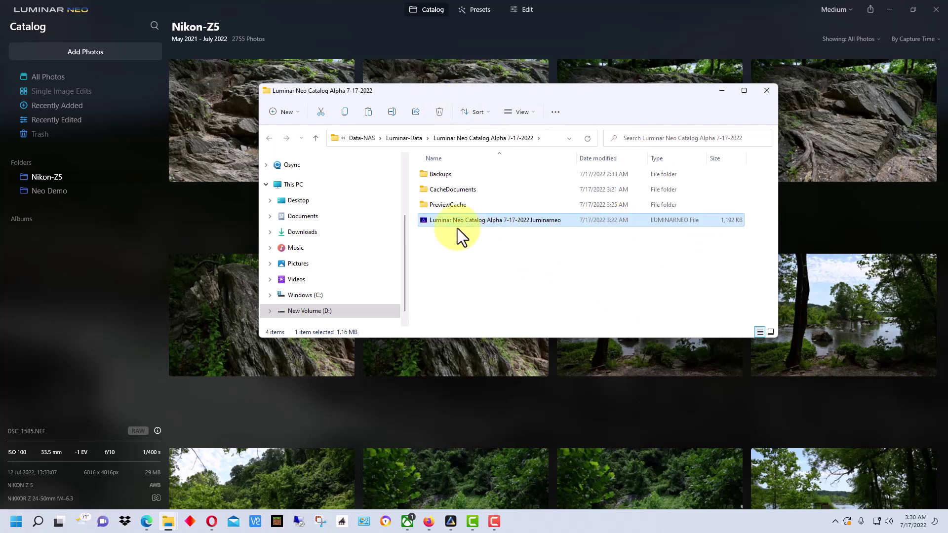
mouse_move(577, 226)
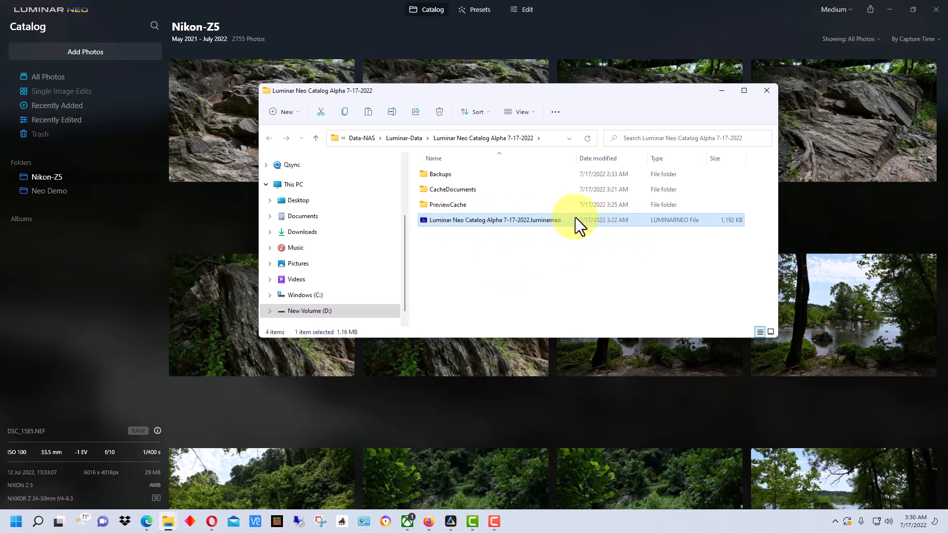
mouse_move(521, 231)
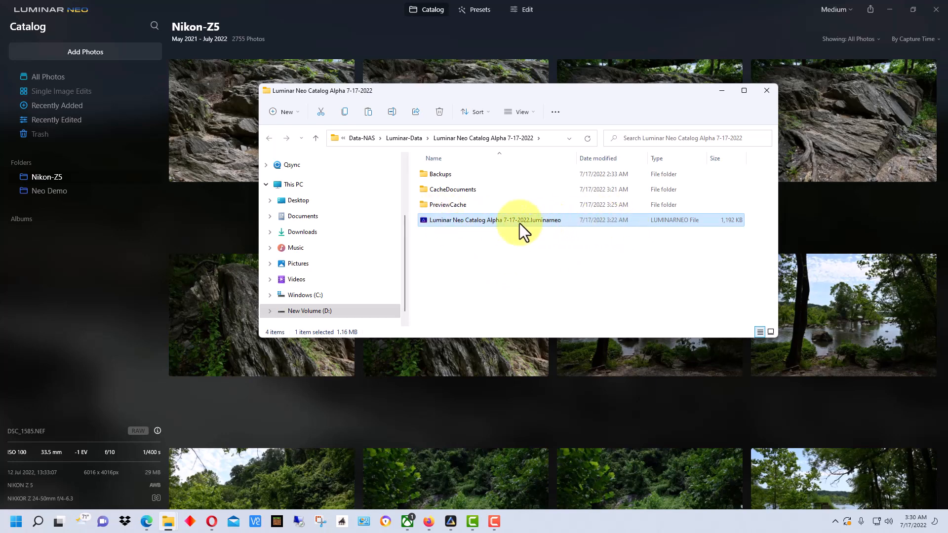
mouse_move(453, 266)
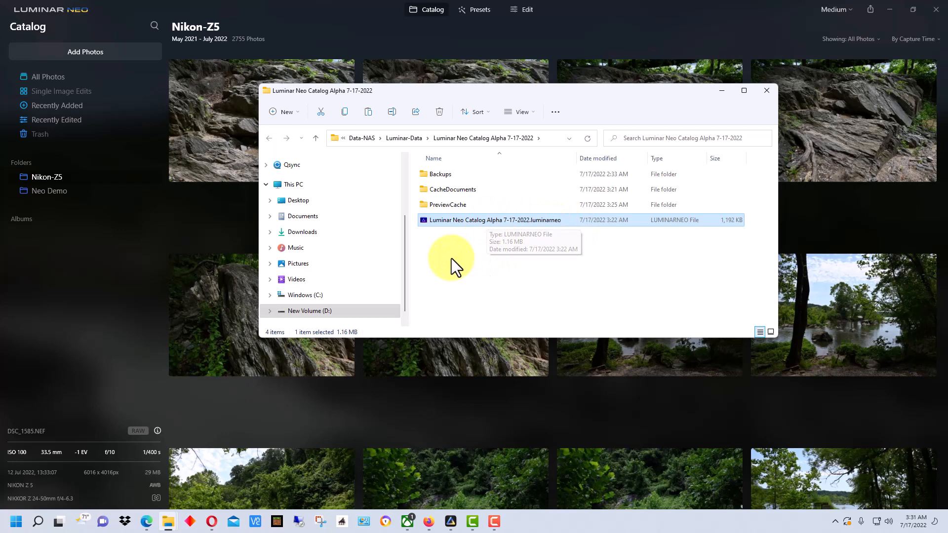
mouse_move(451, 232)
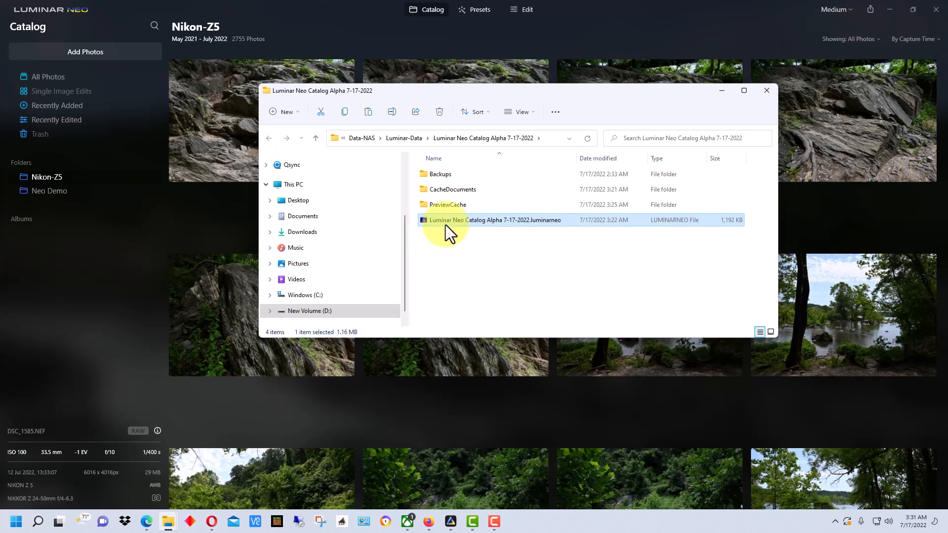
mouse_move(520, 245)
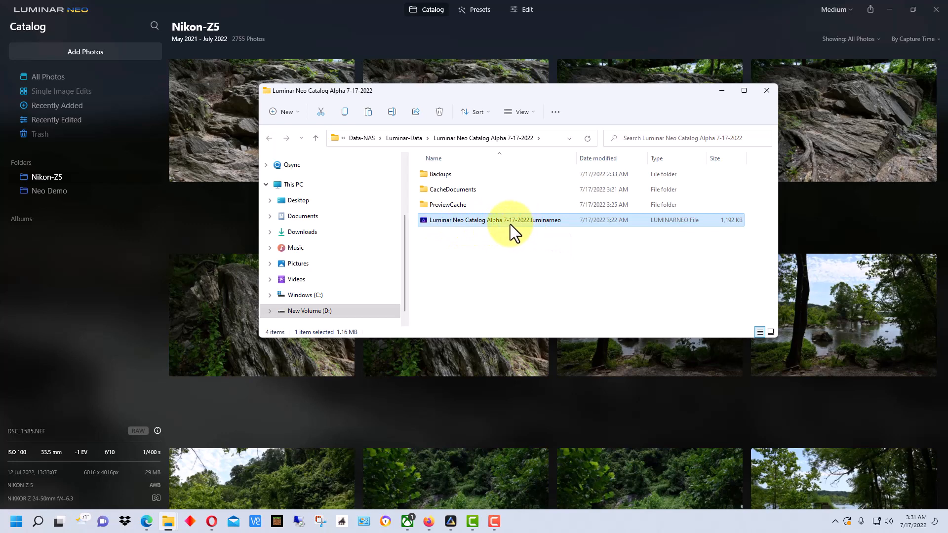
mouse_move(502, 227)
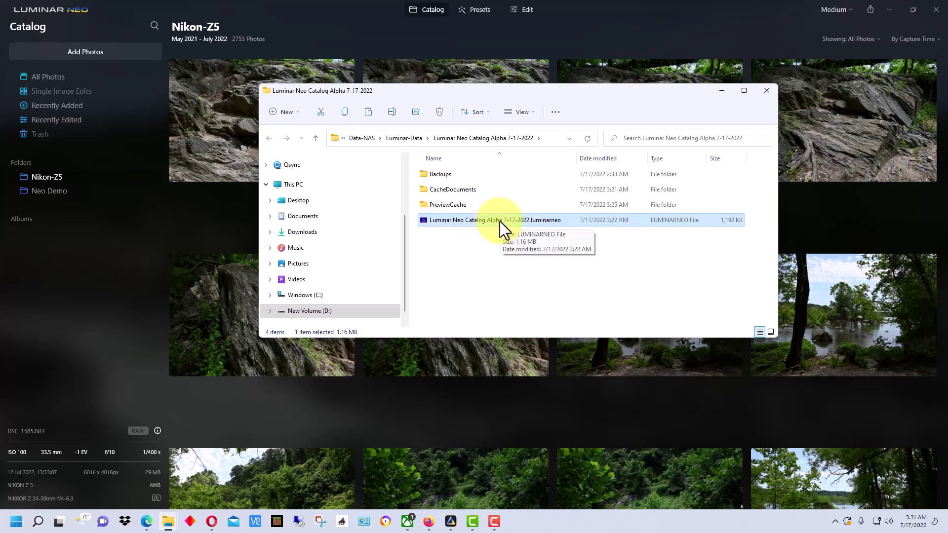
mouse_move(547, 237)
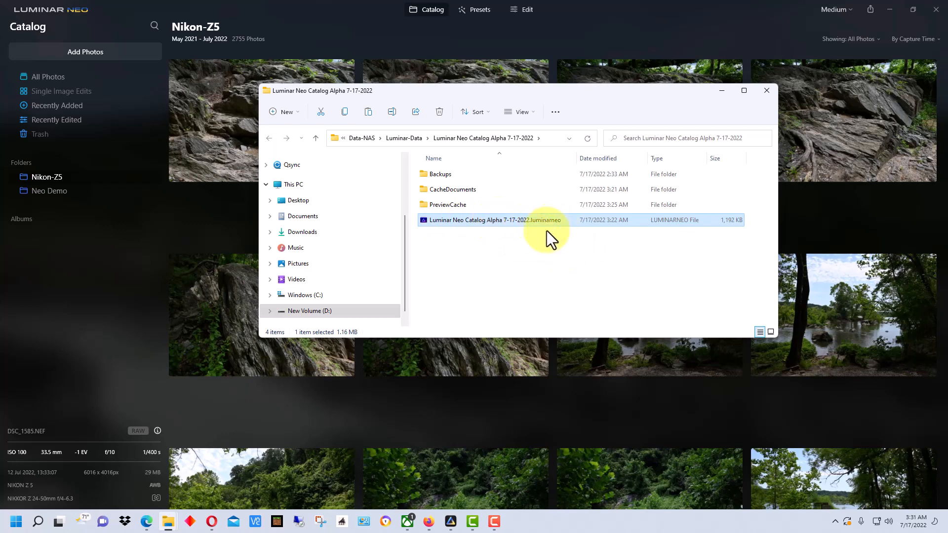
mouse_move(498, 229)
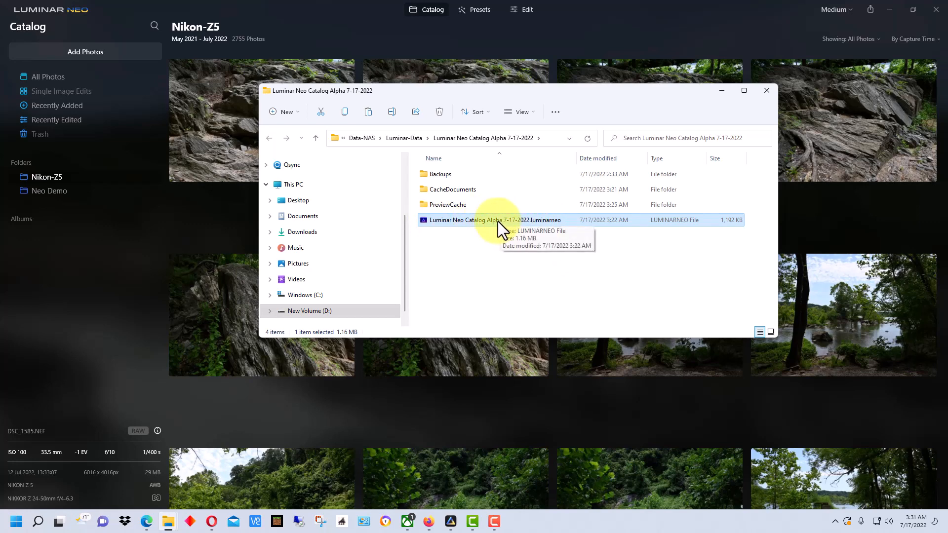
mouse_move(535, 177)
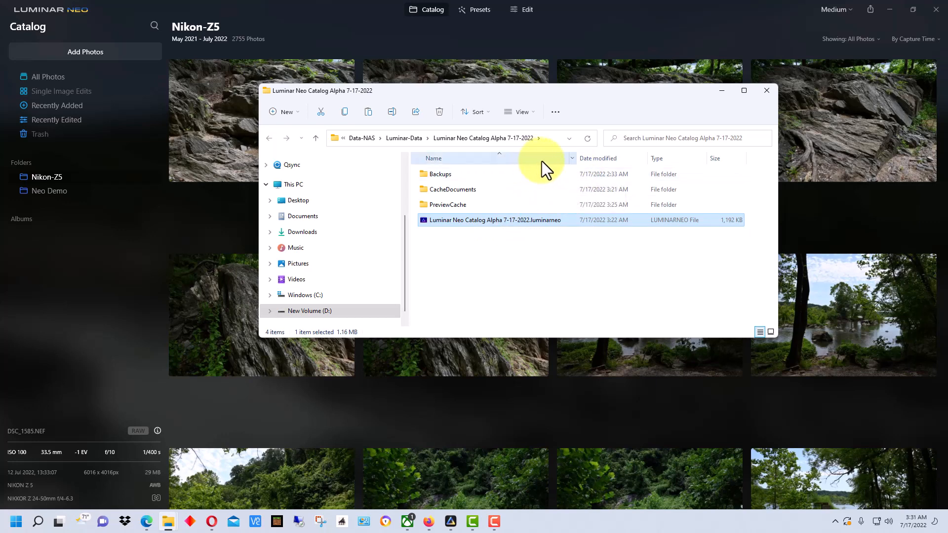
mouse_move(550, 175)
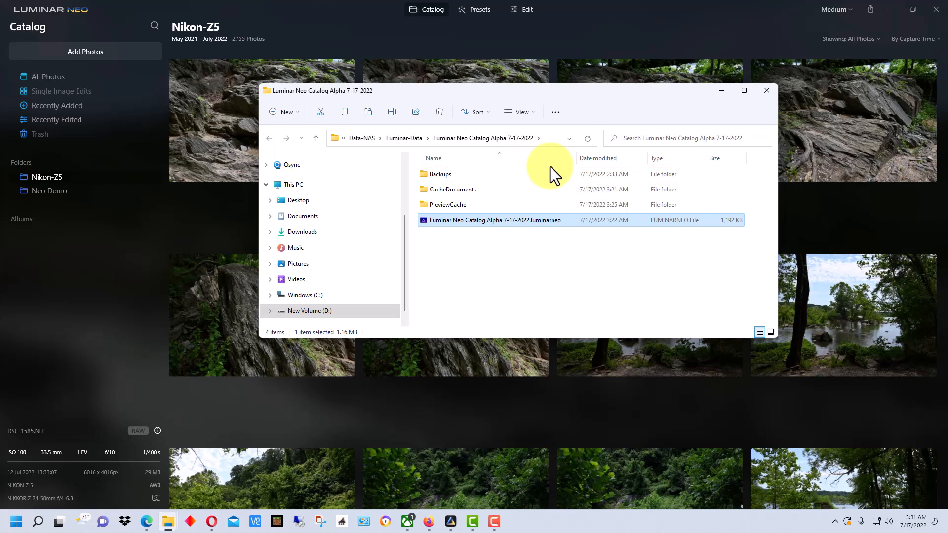
mouse_move(559, 263)
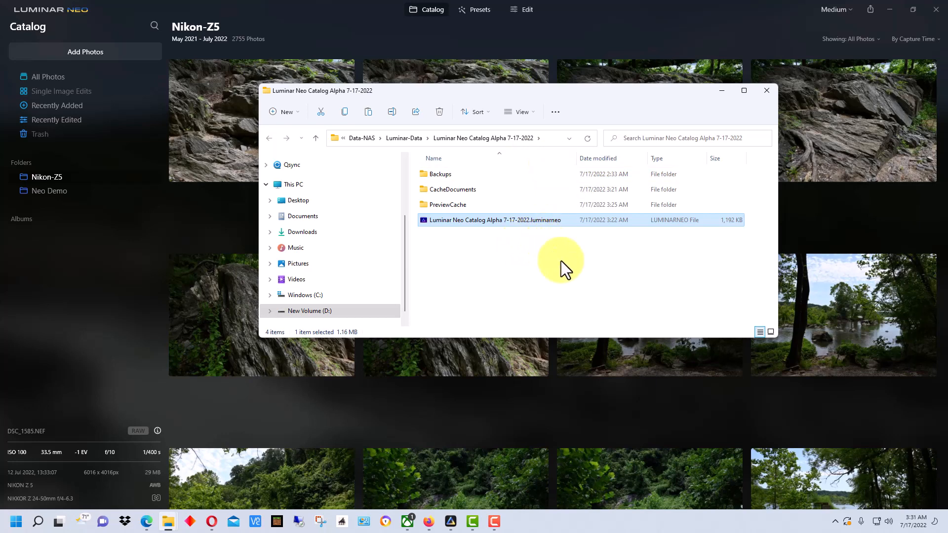
mouse_move(562, 199)
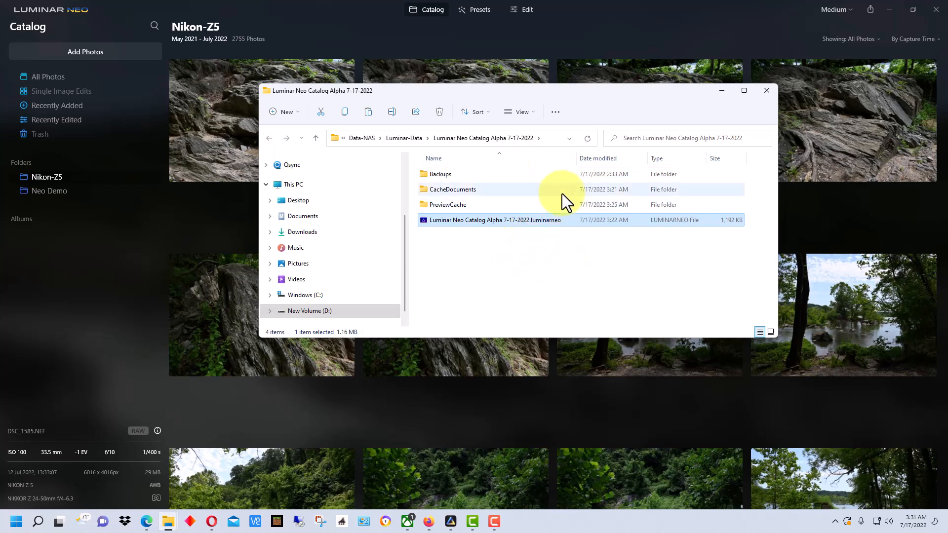
mouse_move(368, 194)
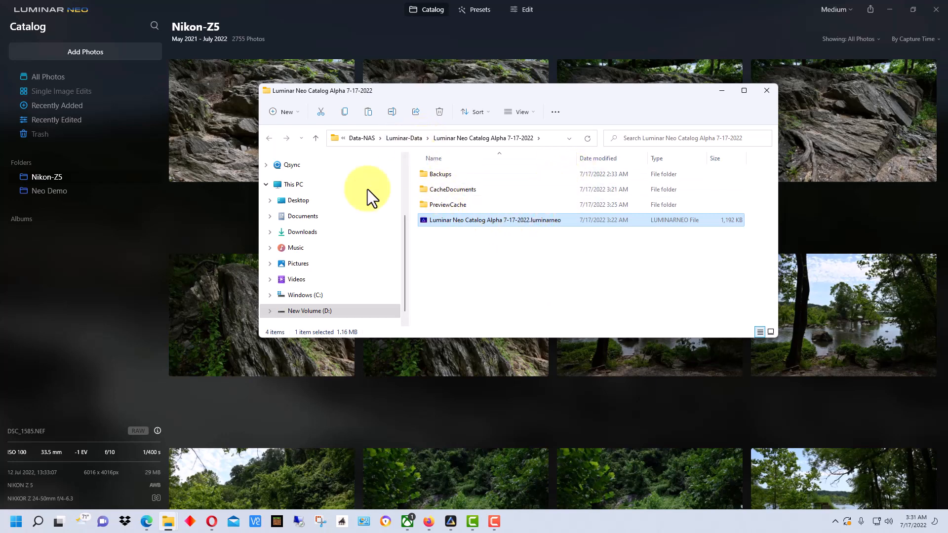
left_click(27, 29)
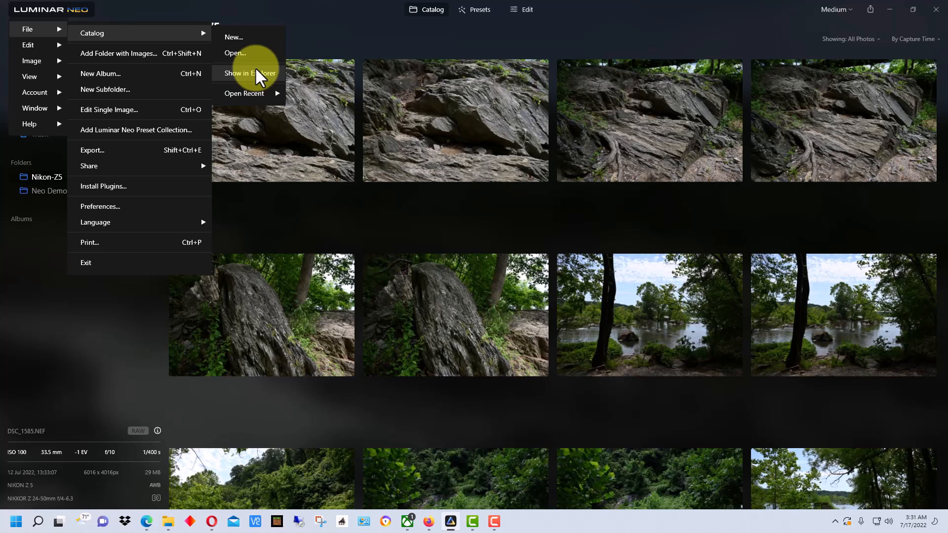
left_click(249, 73)
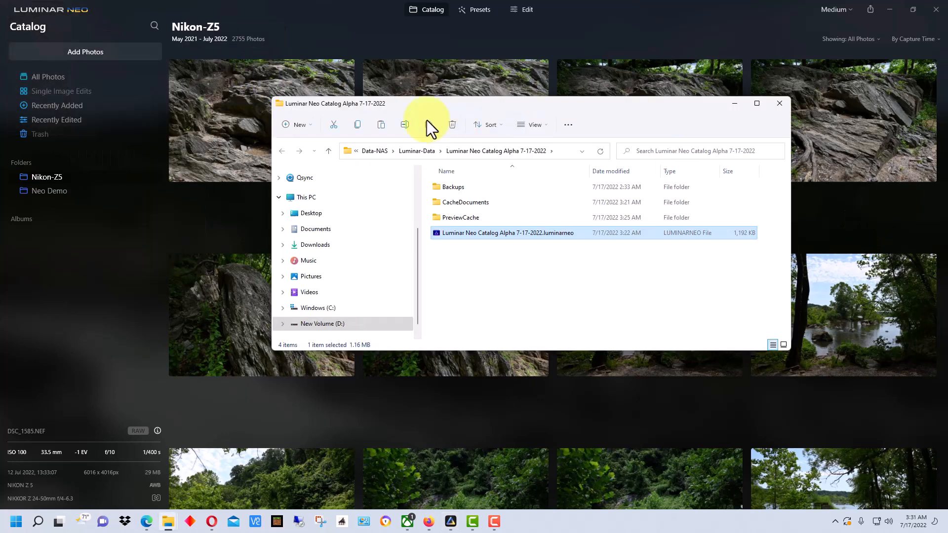
mouse_move(611, 250)
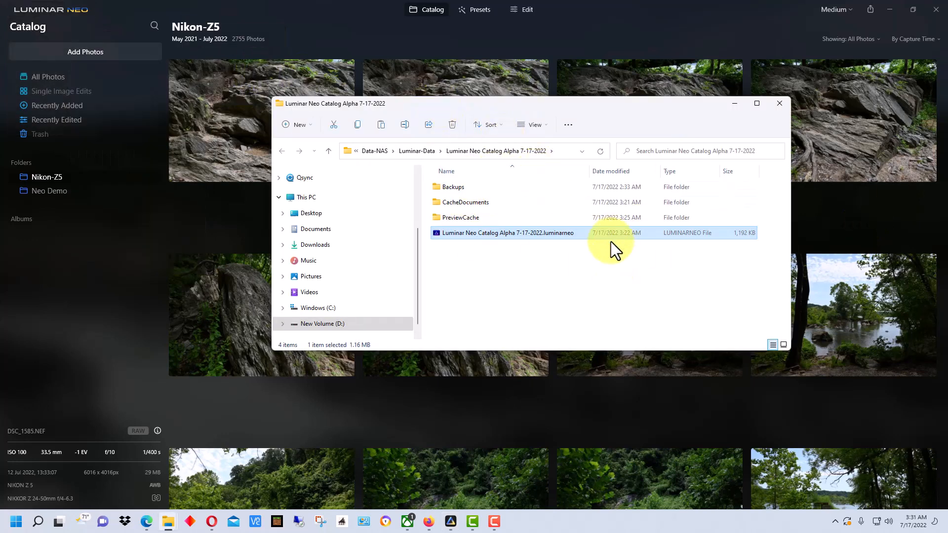
mouse_move(484, 157)
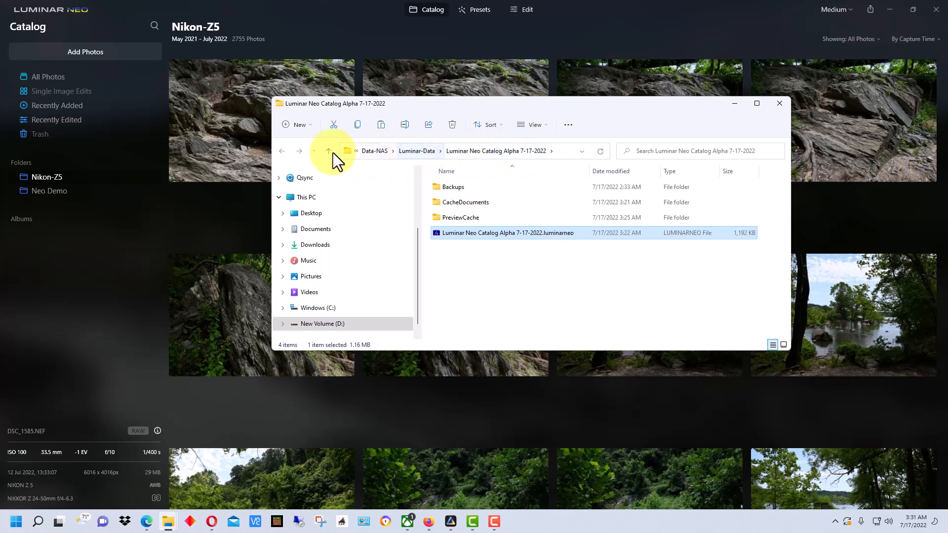
- Copy the Luminar Neo Catalog Alpha 7-17-2022 folder using the right-click menu's Copy
left_click(328, 151)
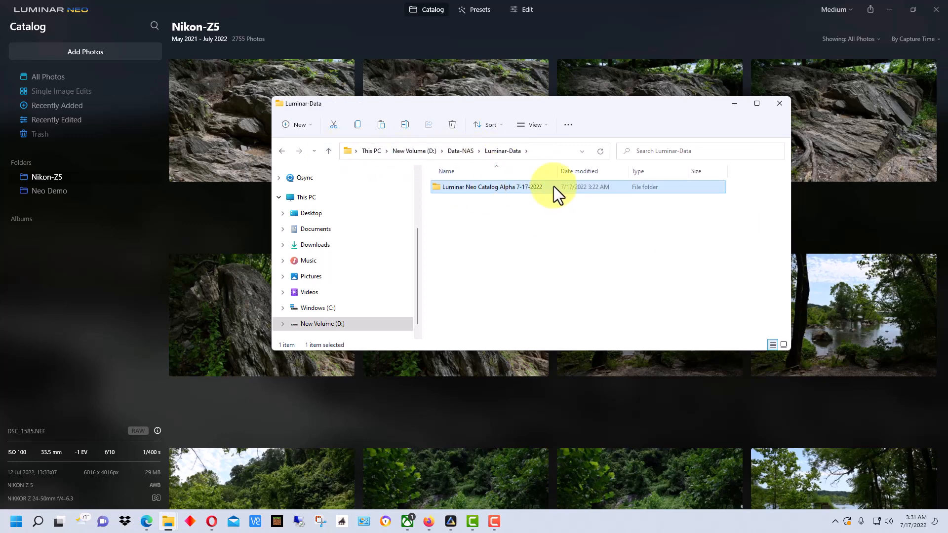
mouse_move(547, 193)
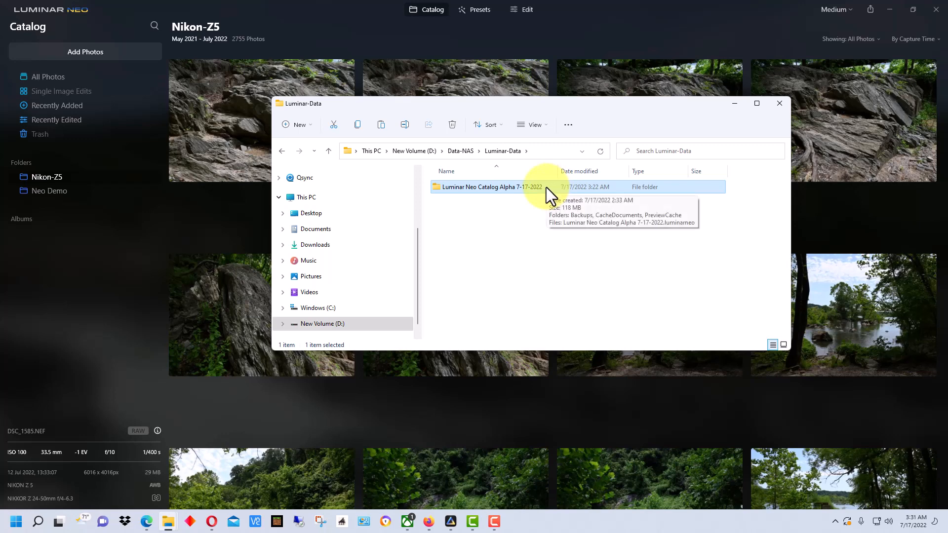
right_click(490, 186)
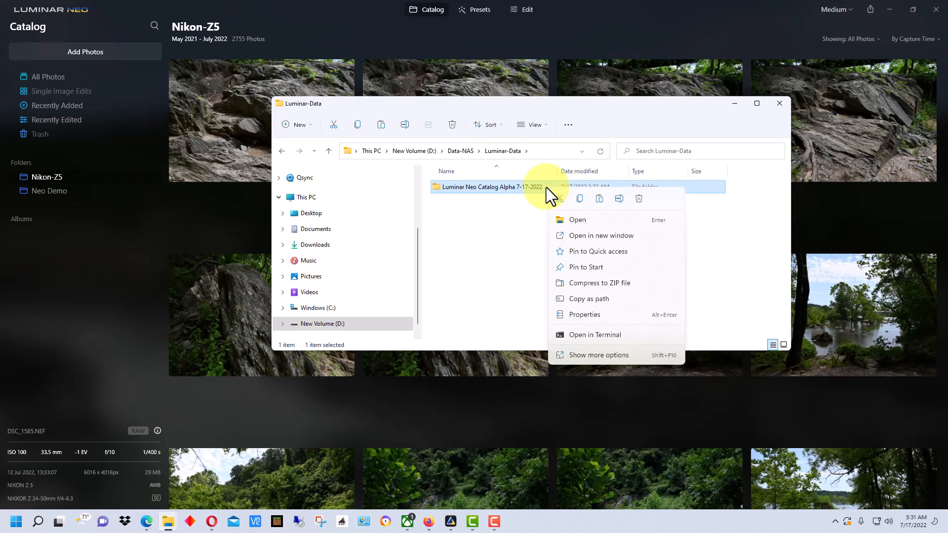
mouse_move(579, 199)
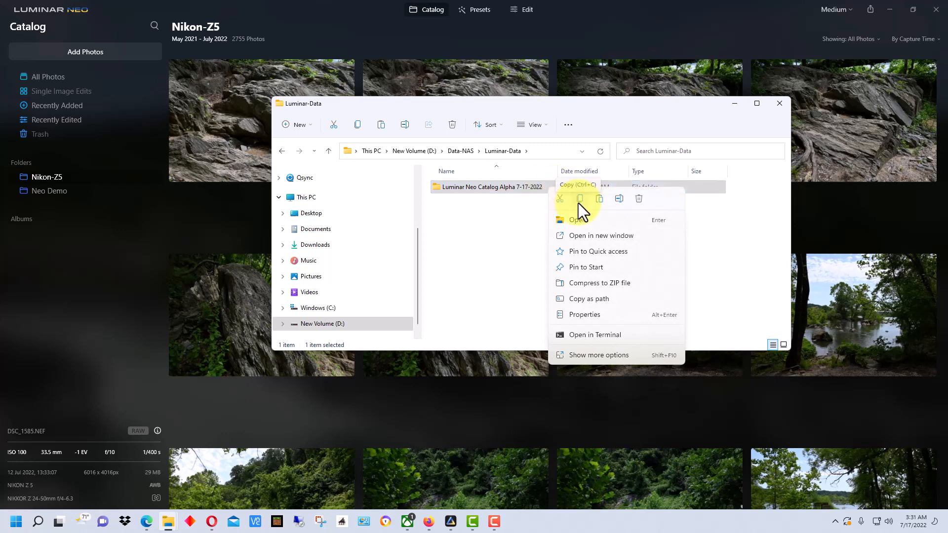
left_click(598, 355)
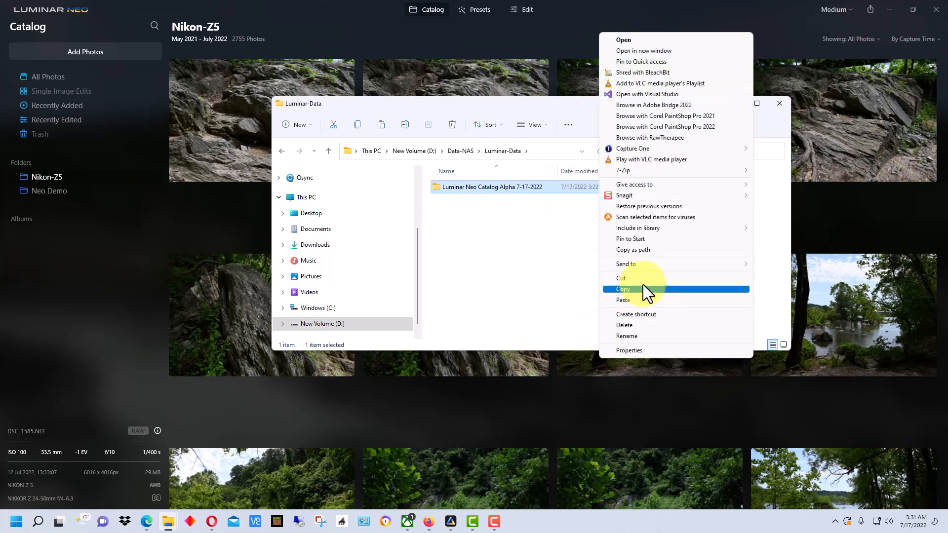
left_click(622, 289)
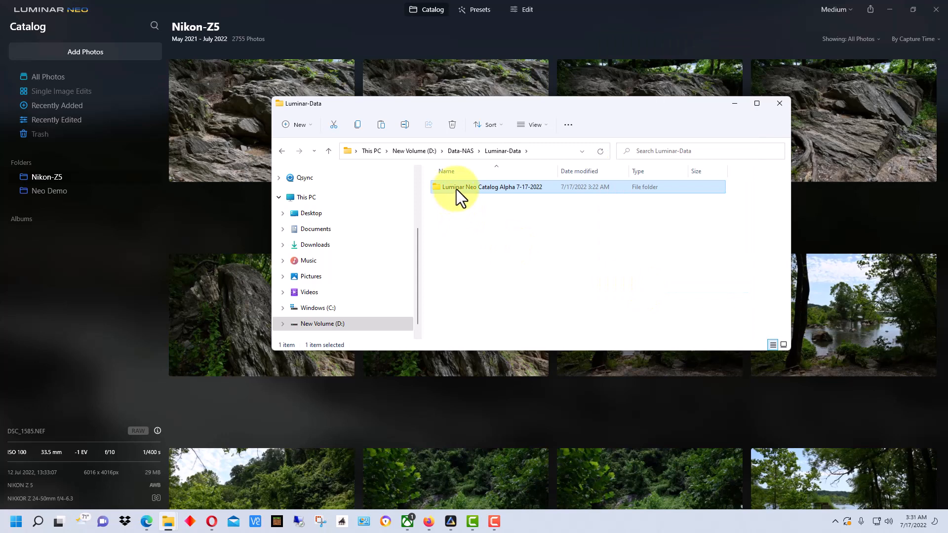
mouse_move(577, 288)
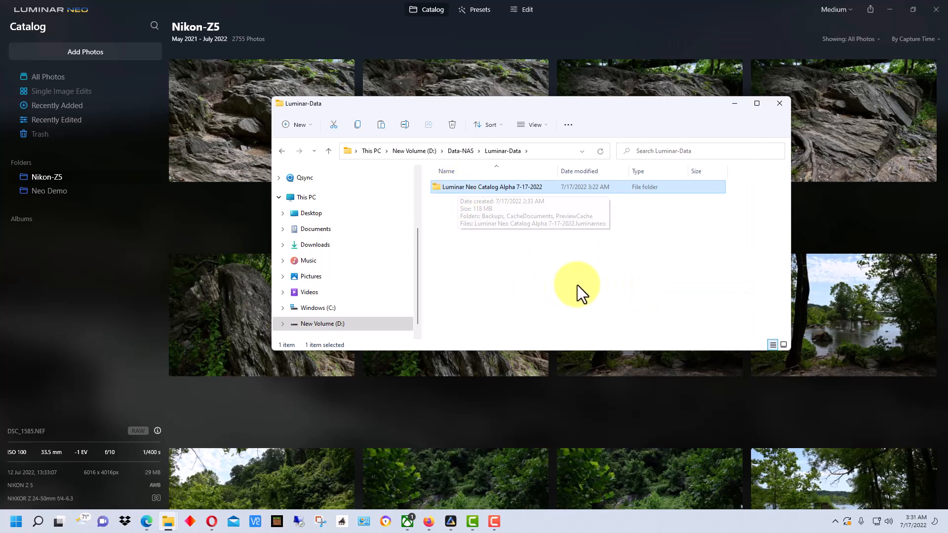
mouse_move(587, 284)
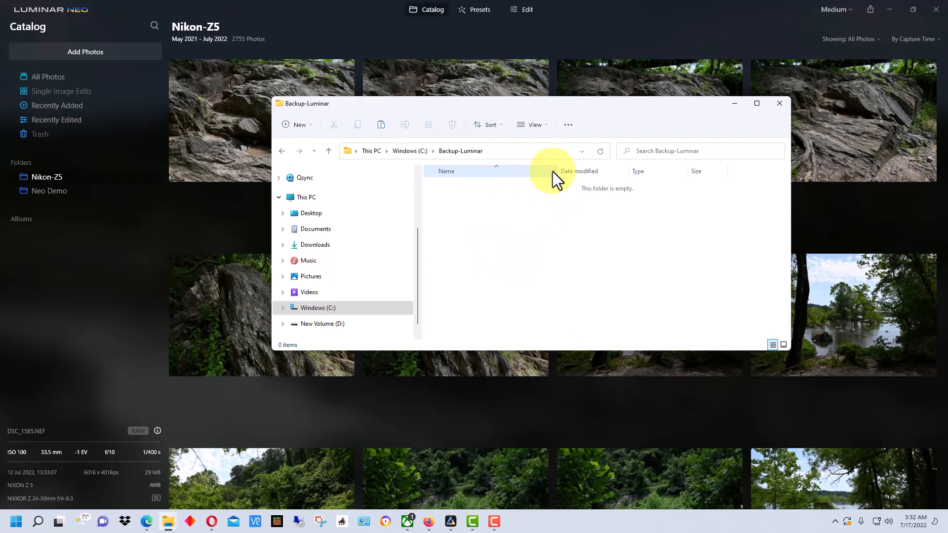
mouse_move(550, 236)
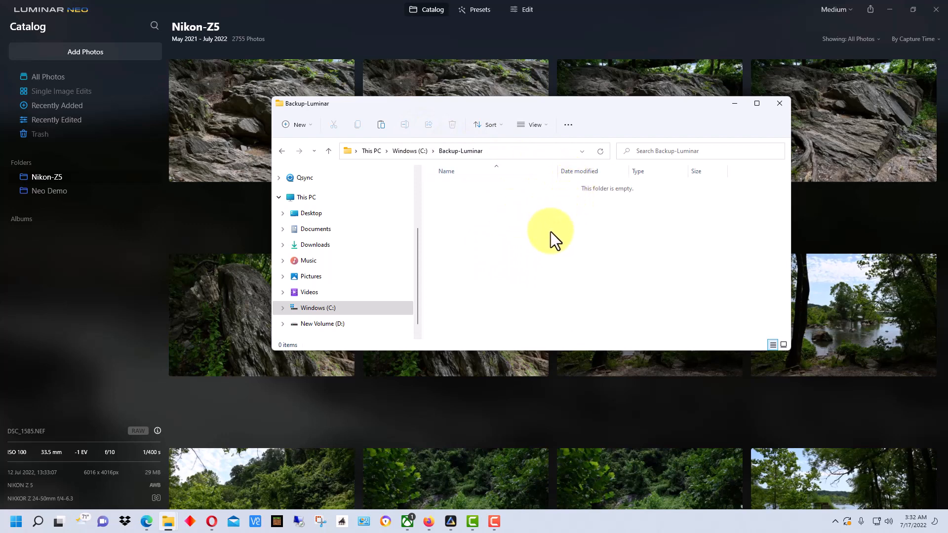
mouse_move(531, 239)
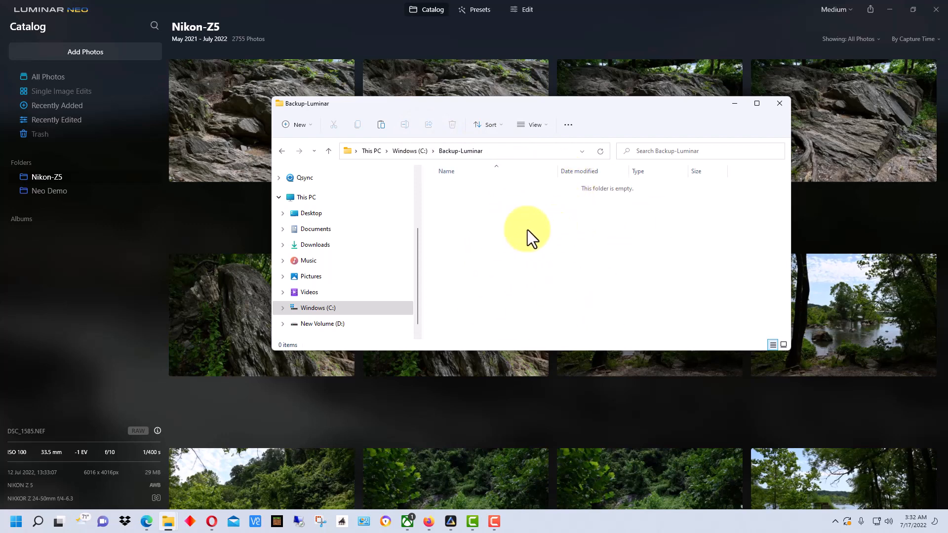
mouse_move(493, 234)
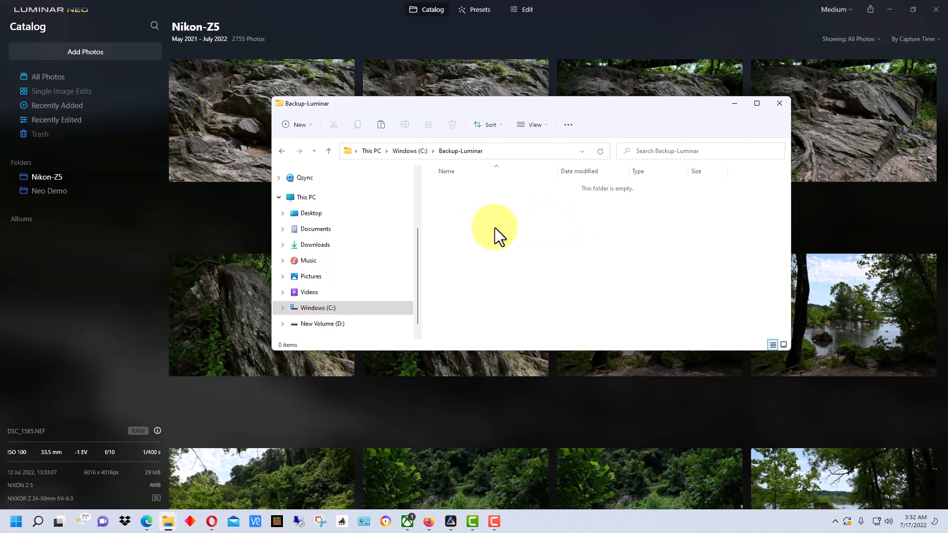
- Create a folder named 07-17-2022 in C:\Backup-Luminar and open it
right_click(494, 232)
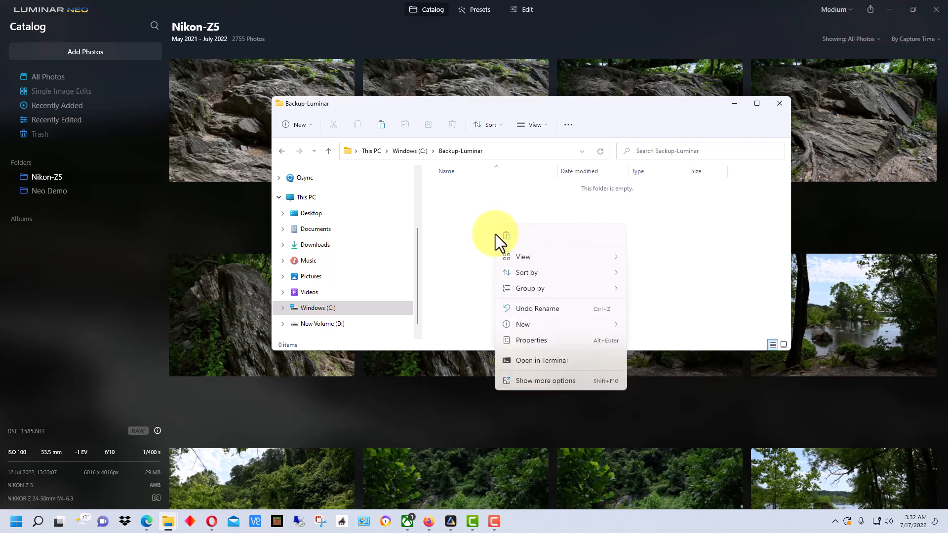
left_click(522, 325)
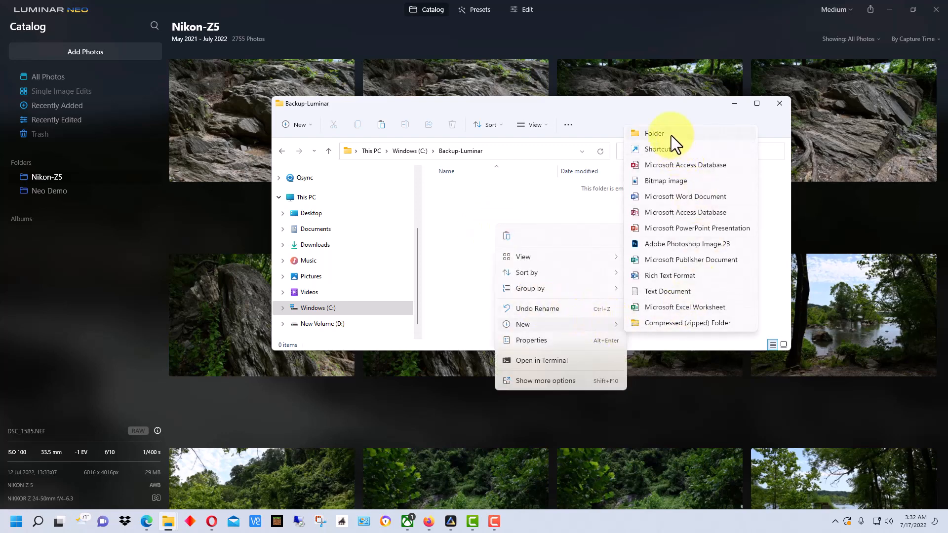
left_click(654, 133)
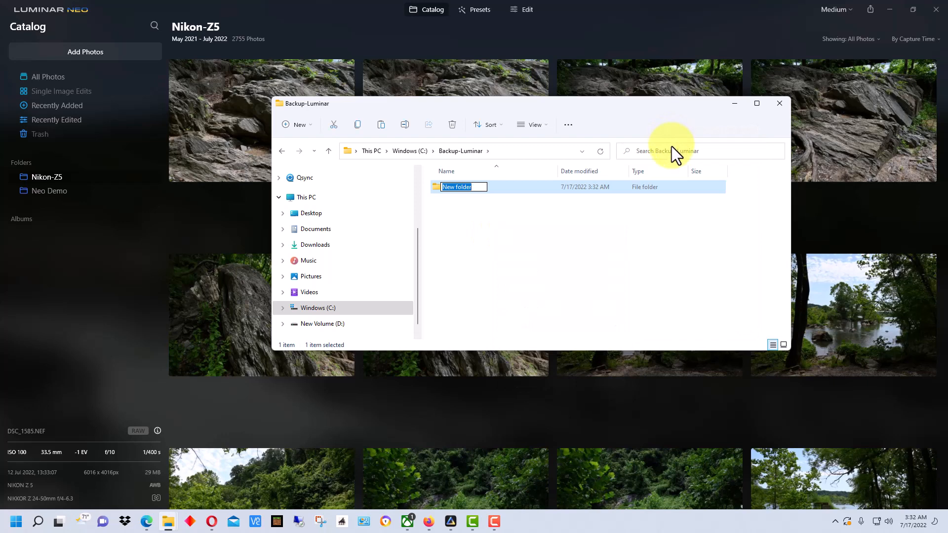
type("07")
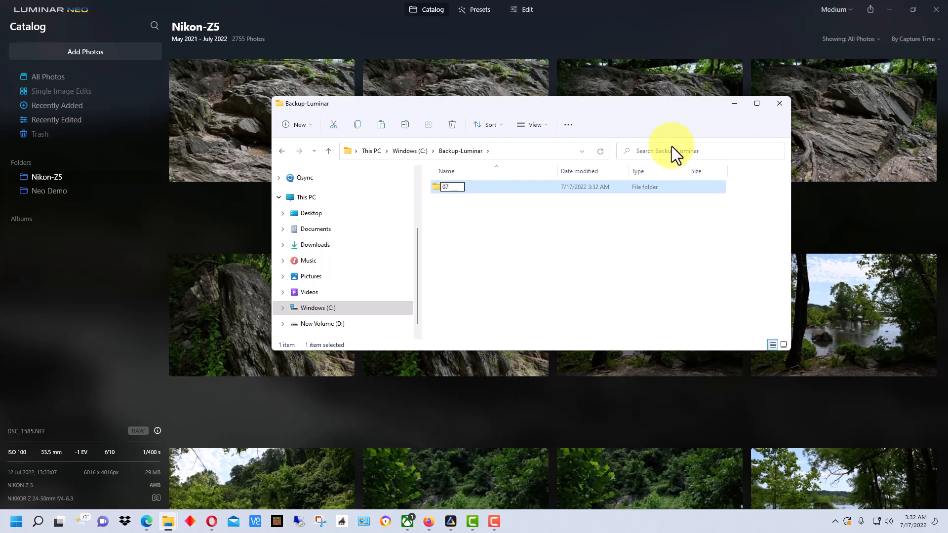
type("-")
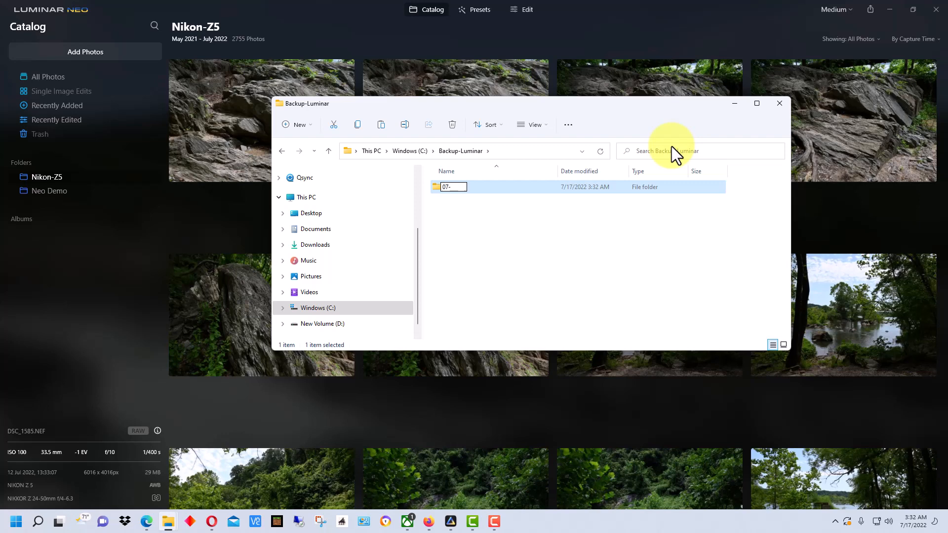
type("17")
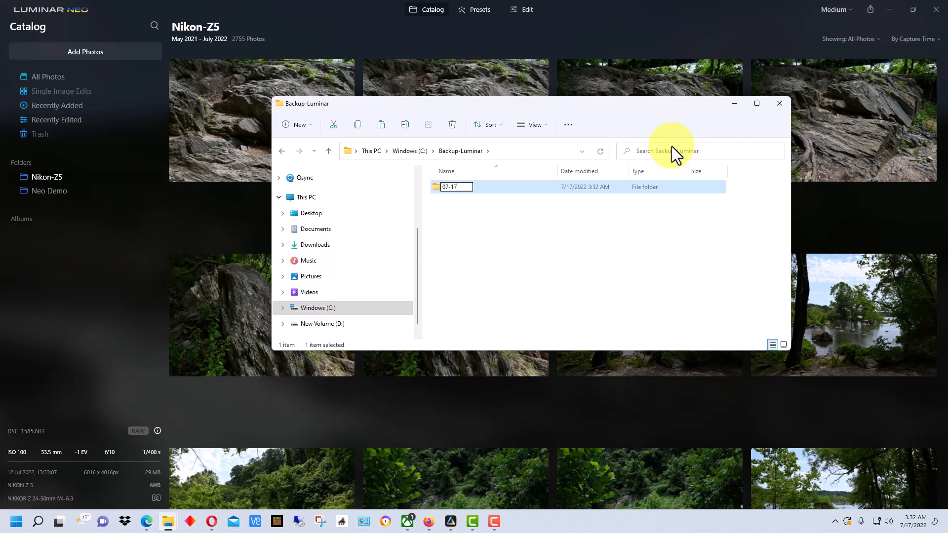
type("-2022")
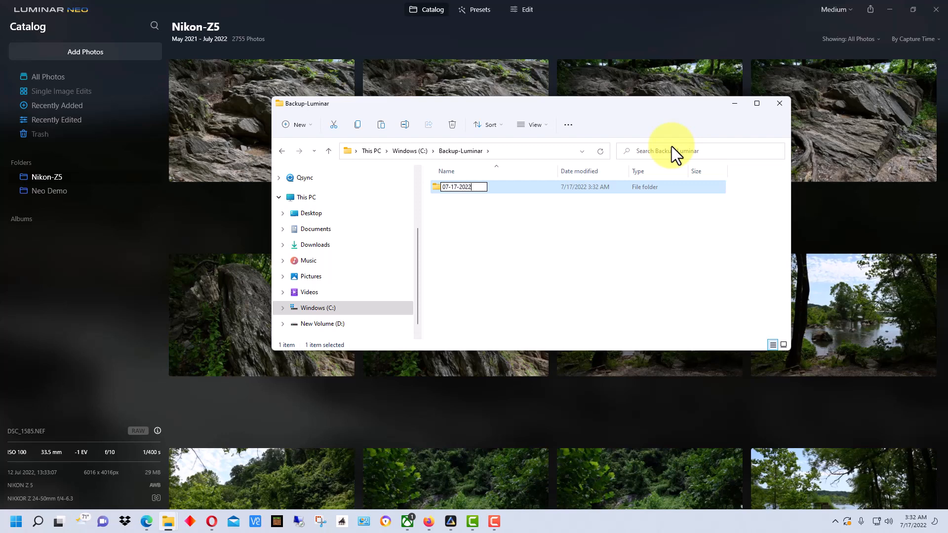
mouse_move(576, 259)
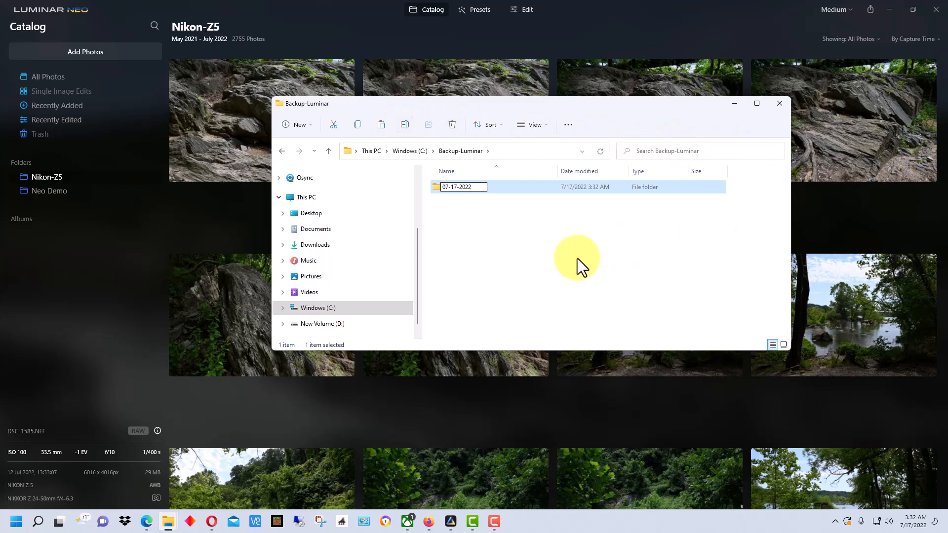
double_click(463, 186)
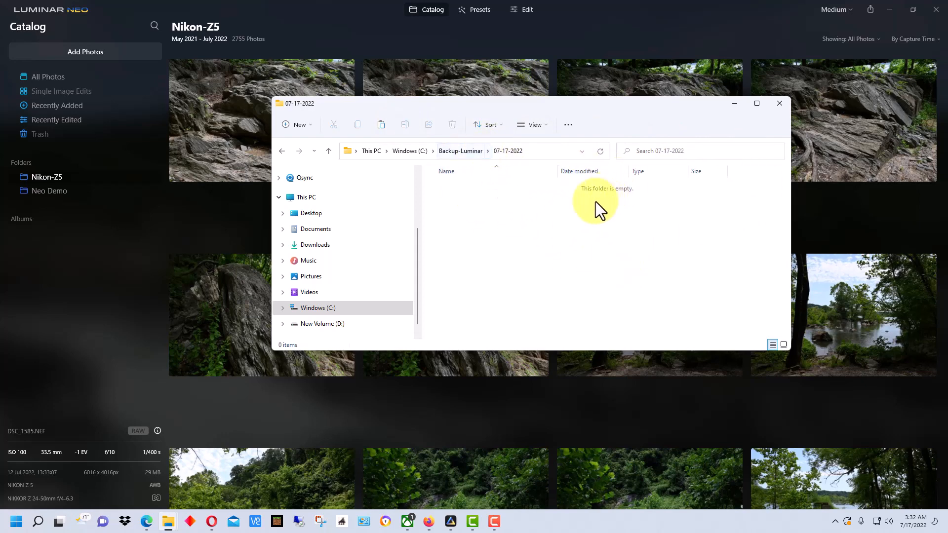
mouse_move(542, 199)
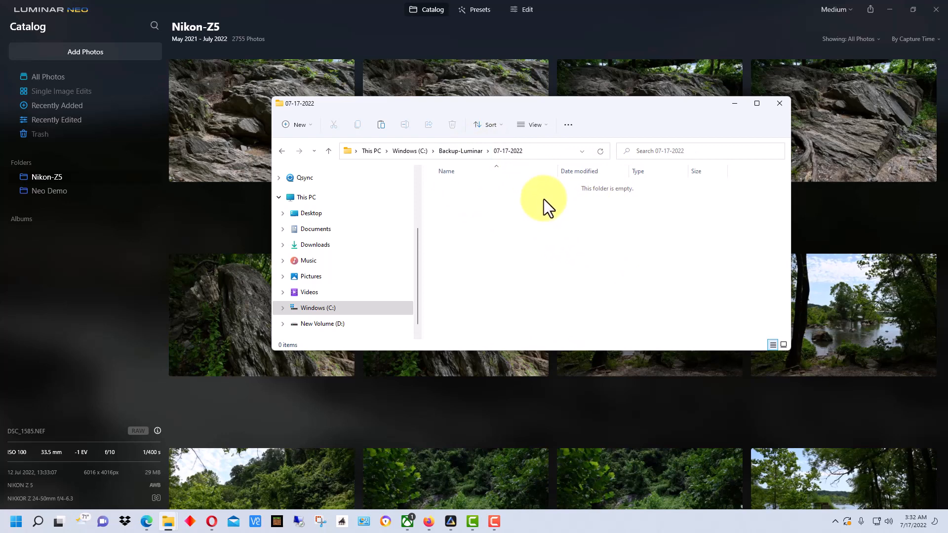
mouse_move(514, 199)
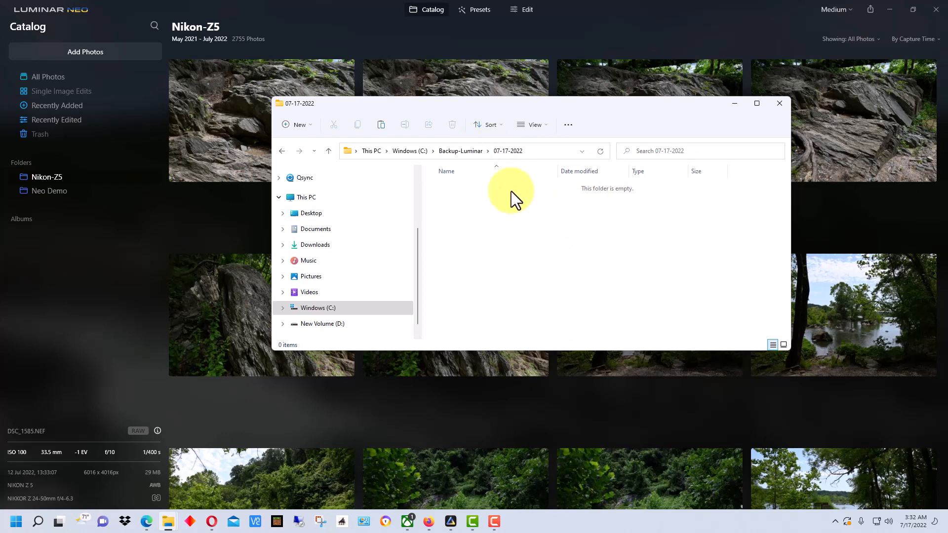
mouse_move(596, 200)
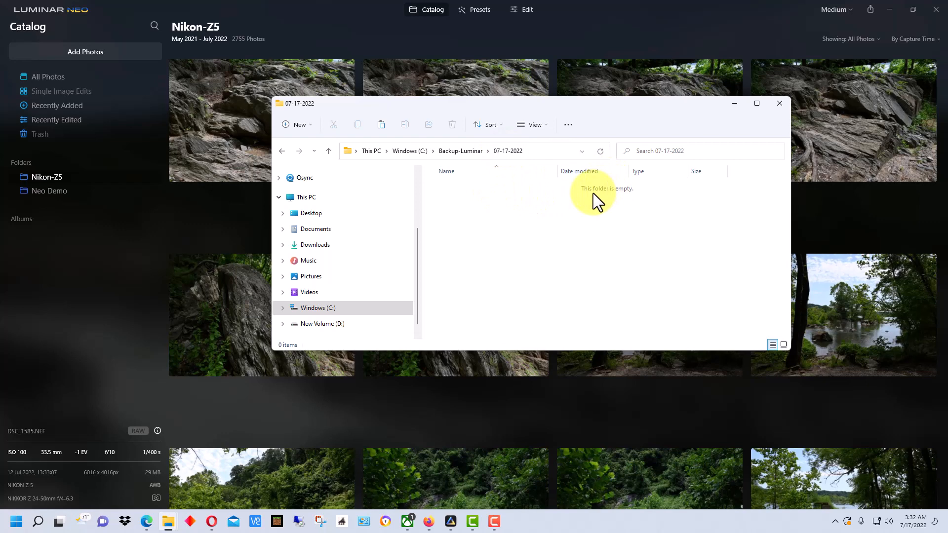
mouse_move(603, 217)
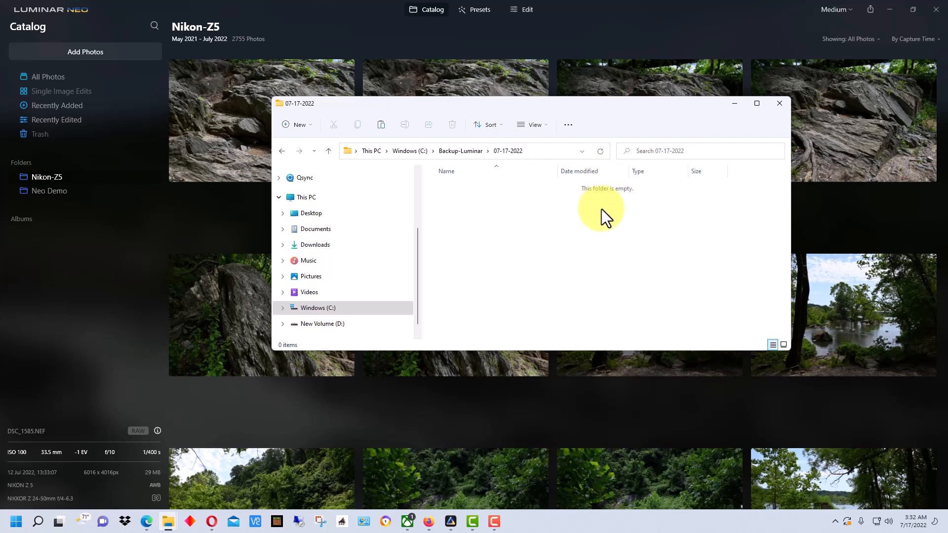
mouse_move(514, 172)
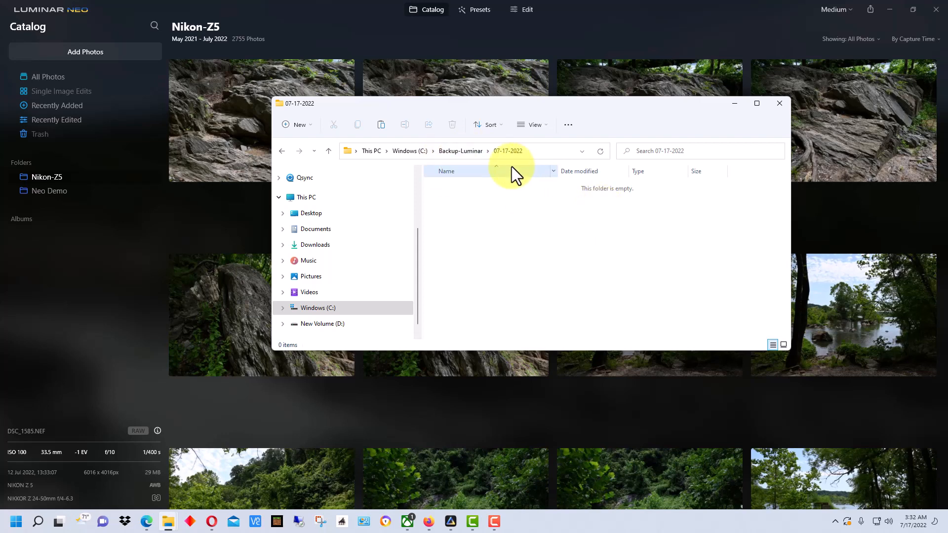
mouse_move(550, 280)
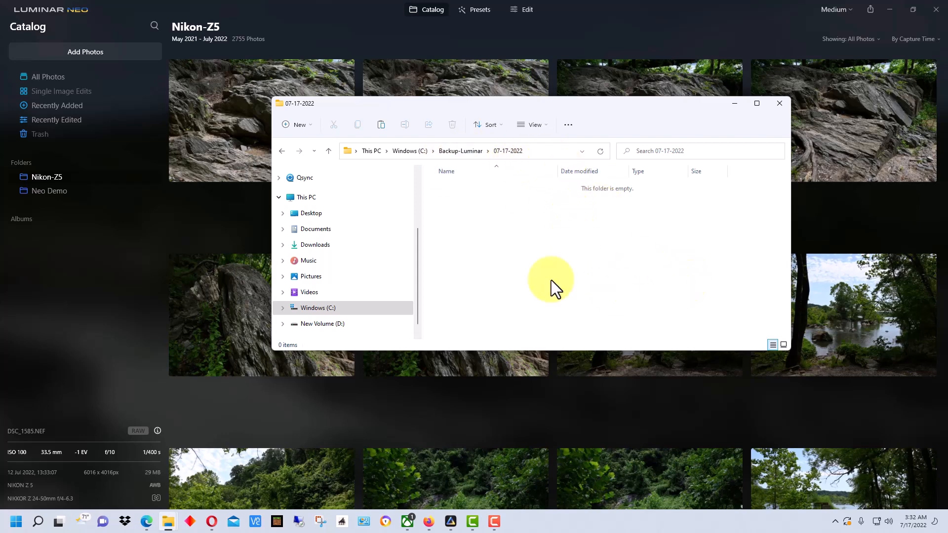
mouse_move(522, 205)
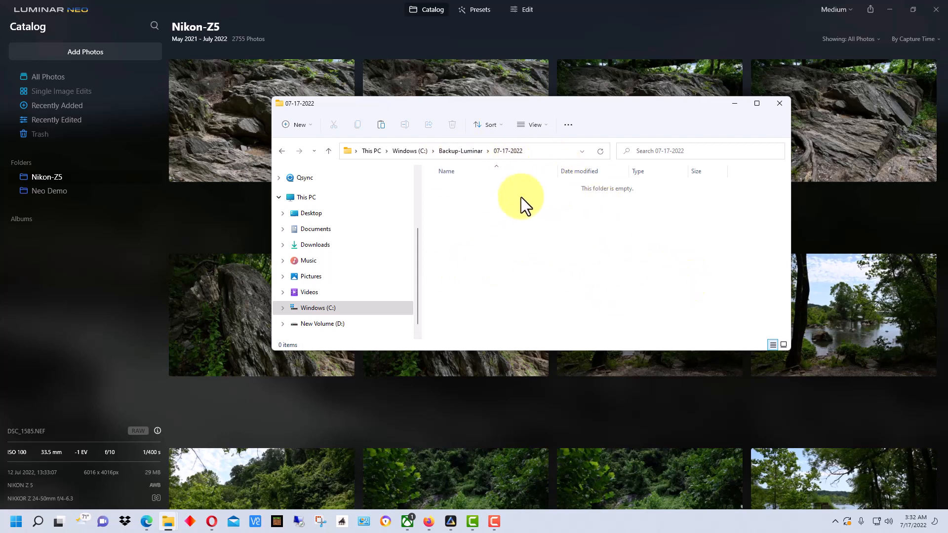
mouse_move(578, 217)
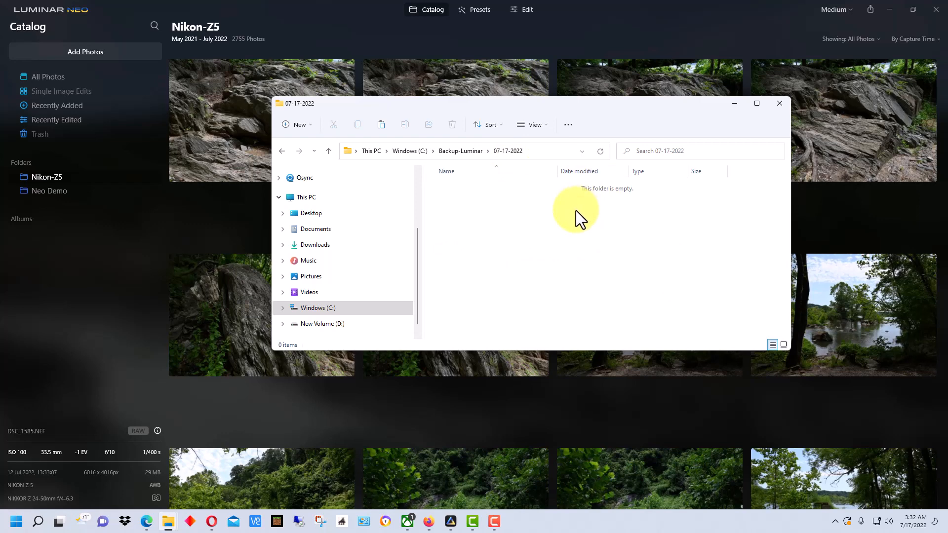
mouse_move(600, 234)
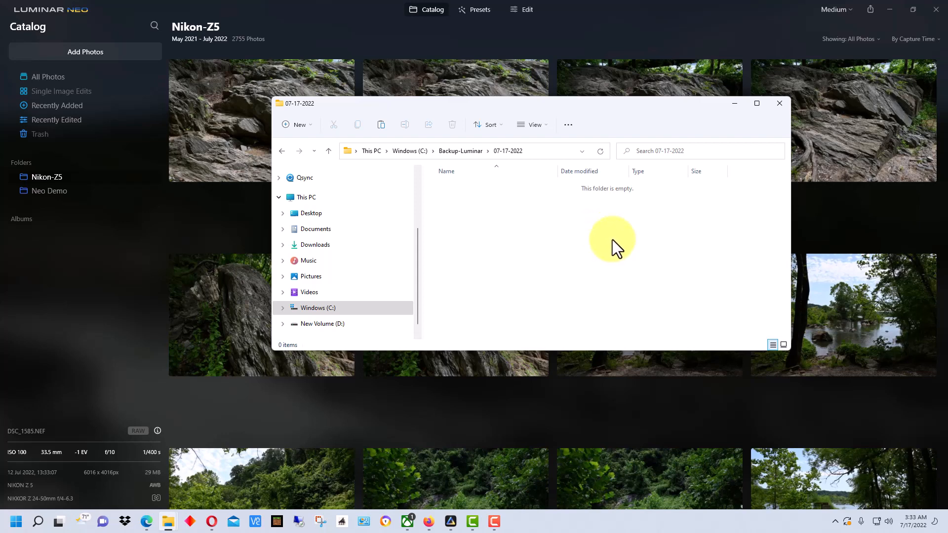
mouse_move(620, 257)
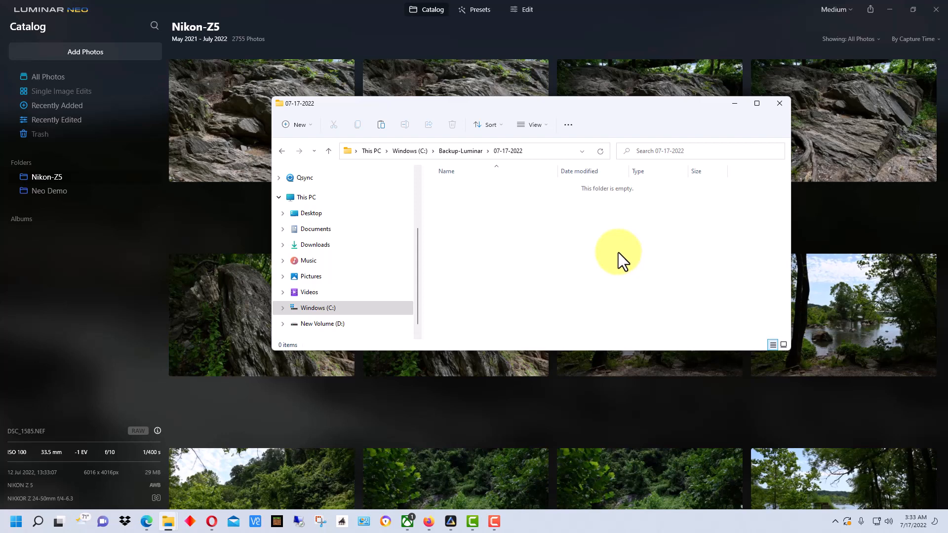
mouse_move(613, 259)
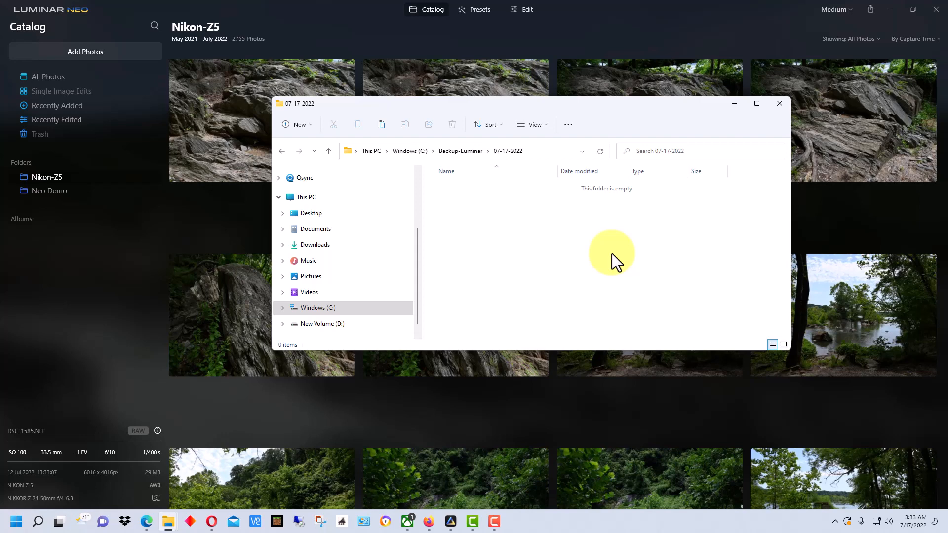
mouse_move(567, 230)
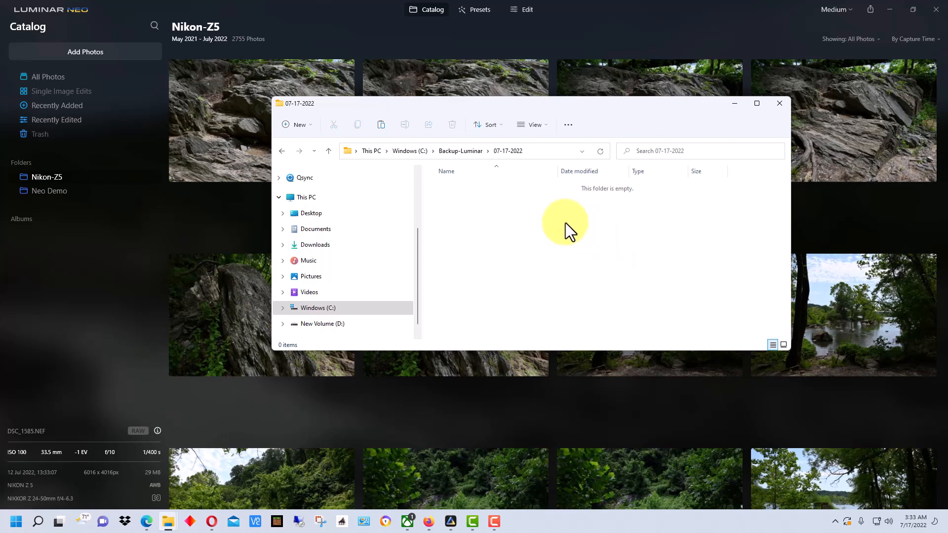
- Paste the catalog folder into 07-17-2022, return to Backup-Luminar, then switch to Luminar Neo
right_click(571, 232)
type("Luminar Neo Catalog Alpha 7-17-2022")
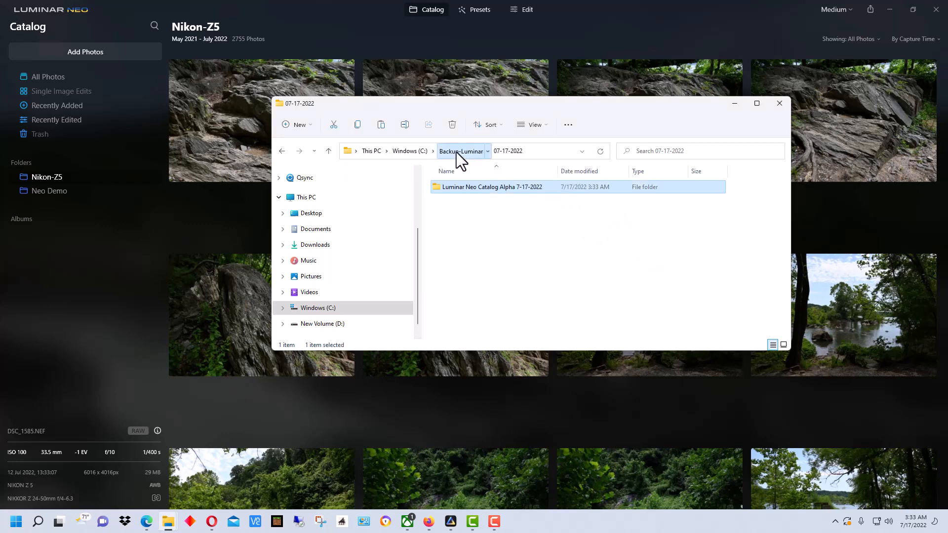
left_click(638, 235)
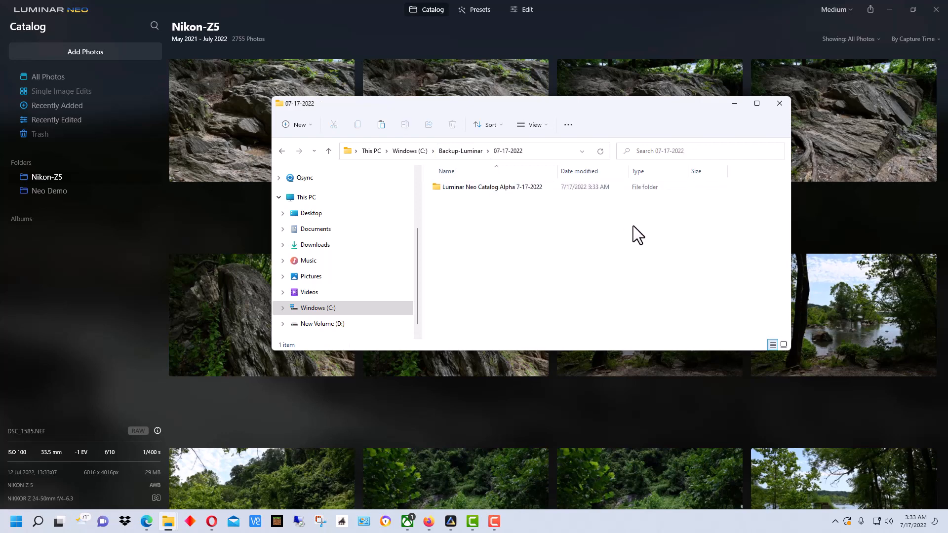
left_click(328, 150)
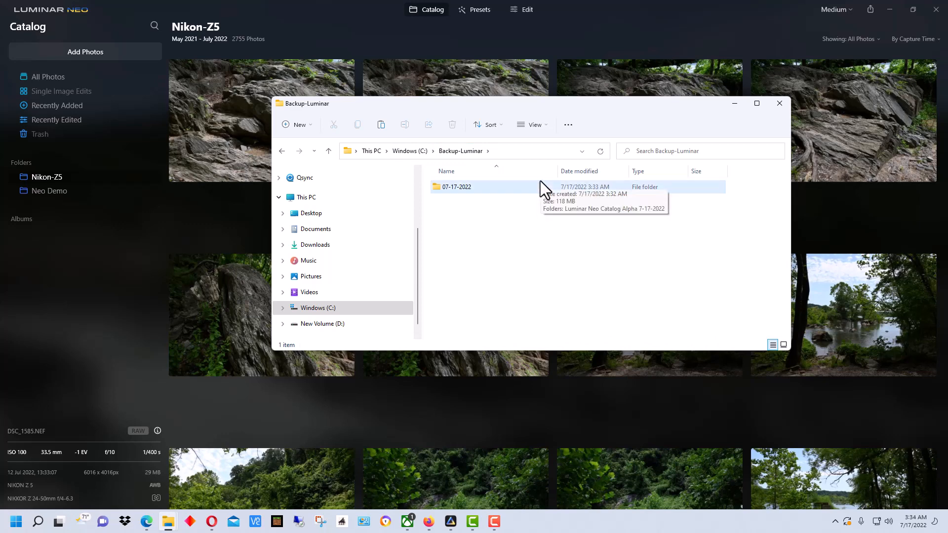
left_click(51, 9)
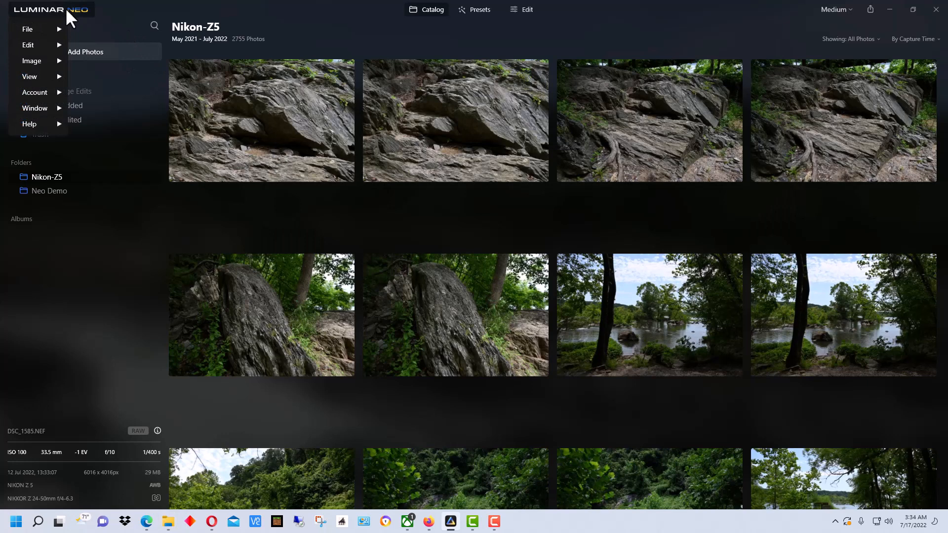
- Use File > Catalog > Show in Explorer to locate the current catalog
left_click(27, 29)
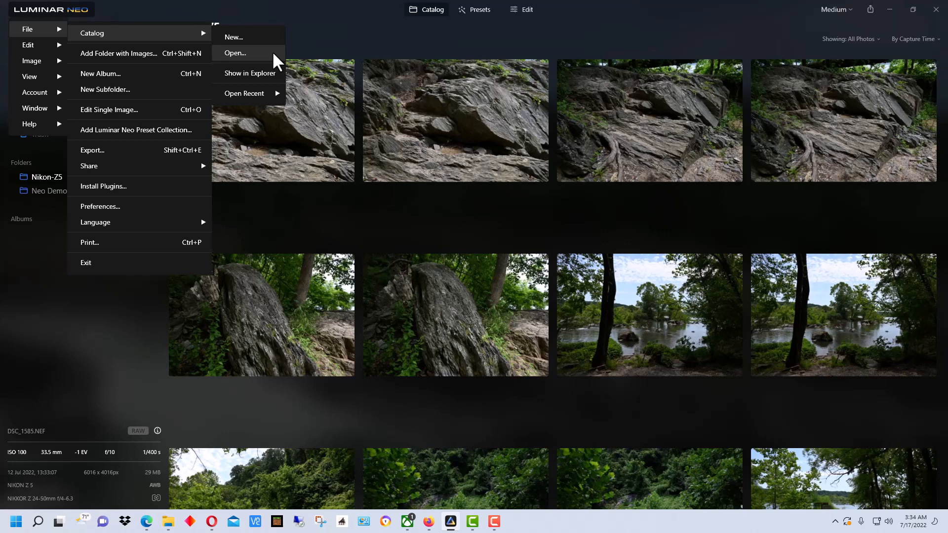
mouse_move(412, 52)
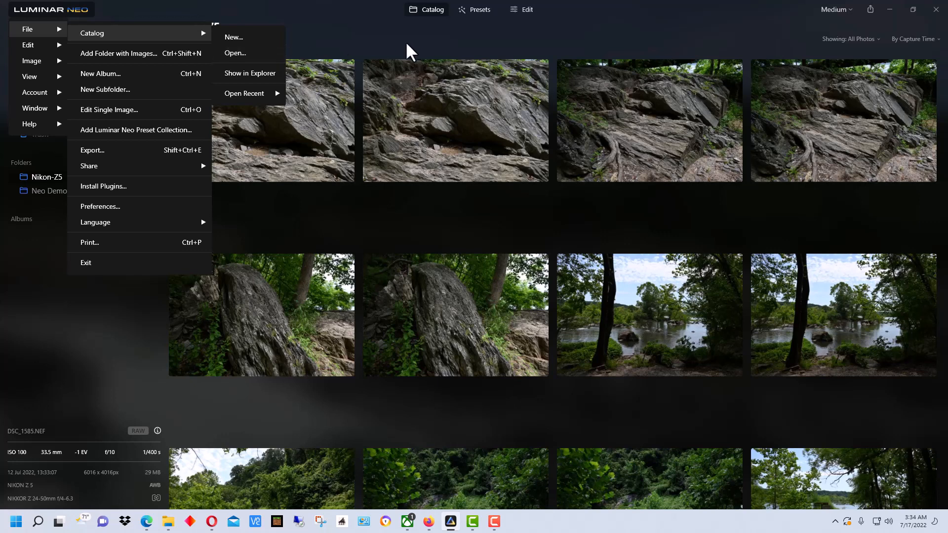
mouse_move(341, 65)
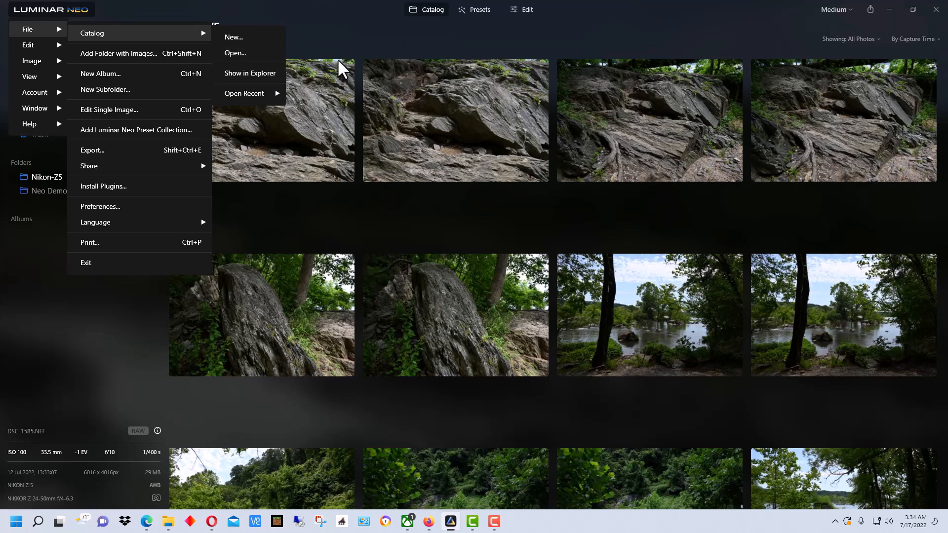
mouse_move(351, 48)
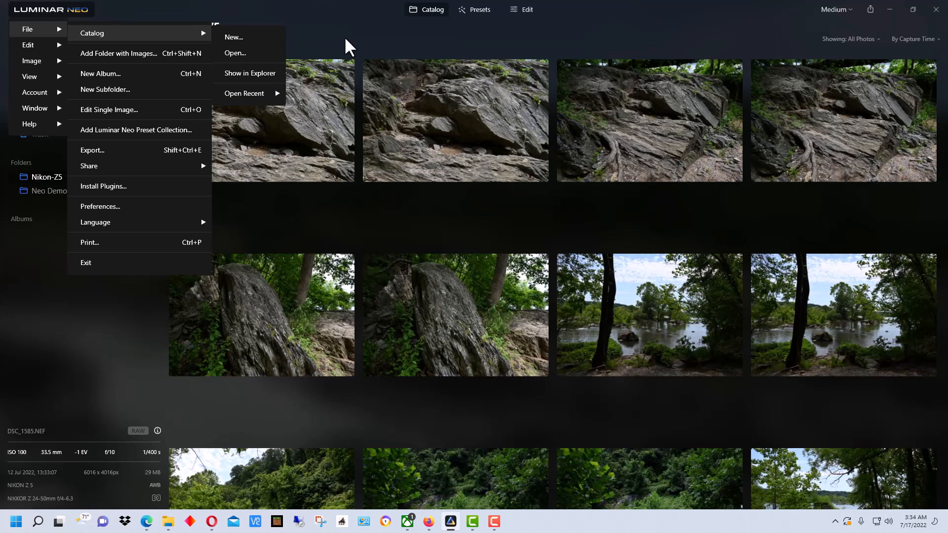
mouse_move(193, 45)
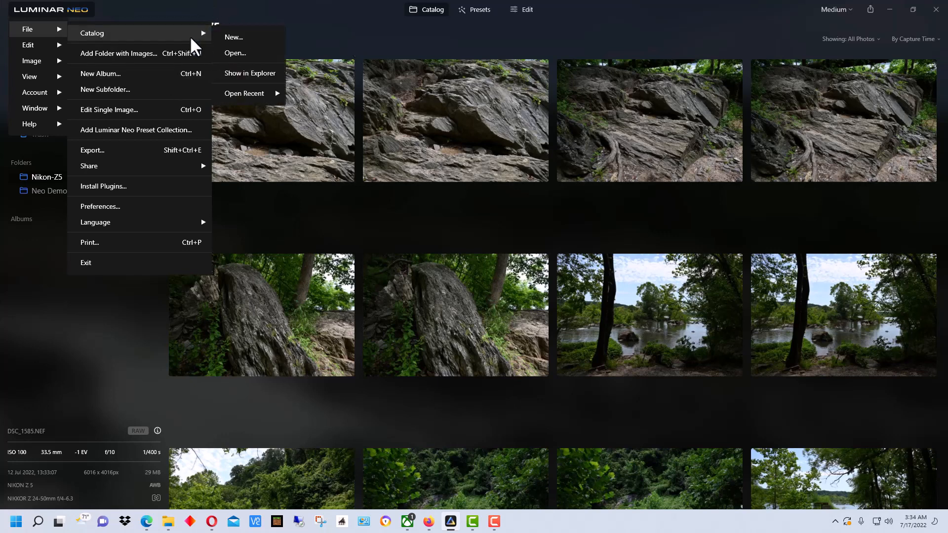
left_click(235, 53)
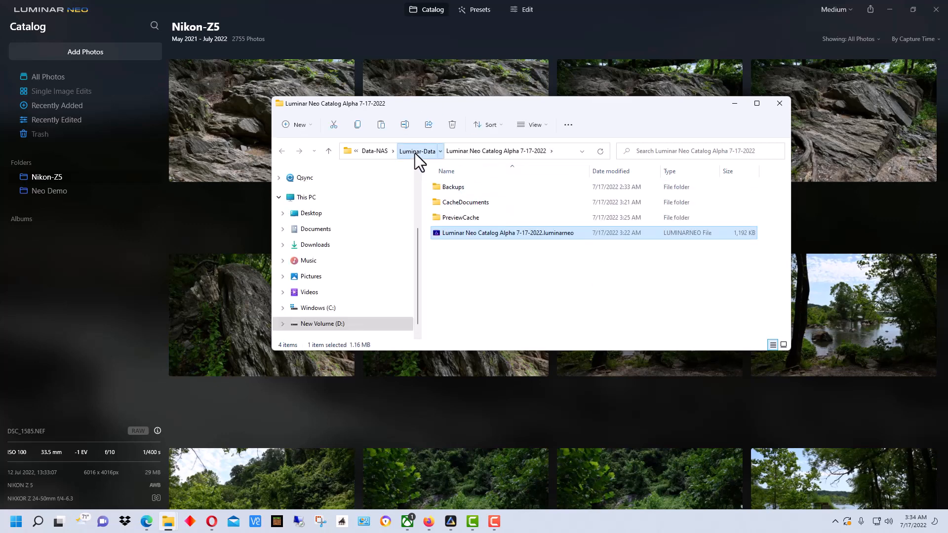
- Go up to Luminar-Data and reopen the original catalog folder showing its .luminarneo file
left_click(417, 150)
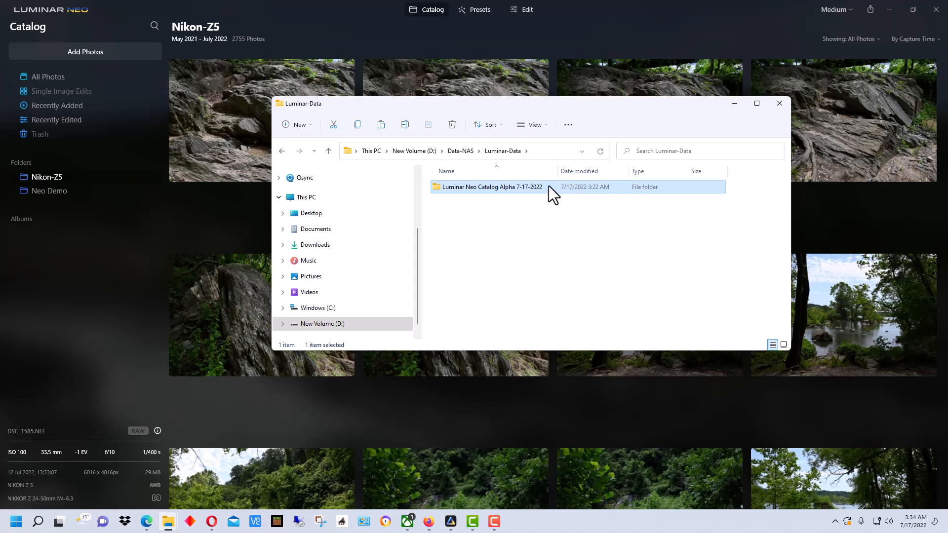
mouse_move(549, 192)
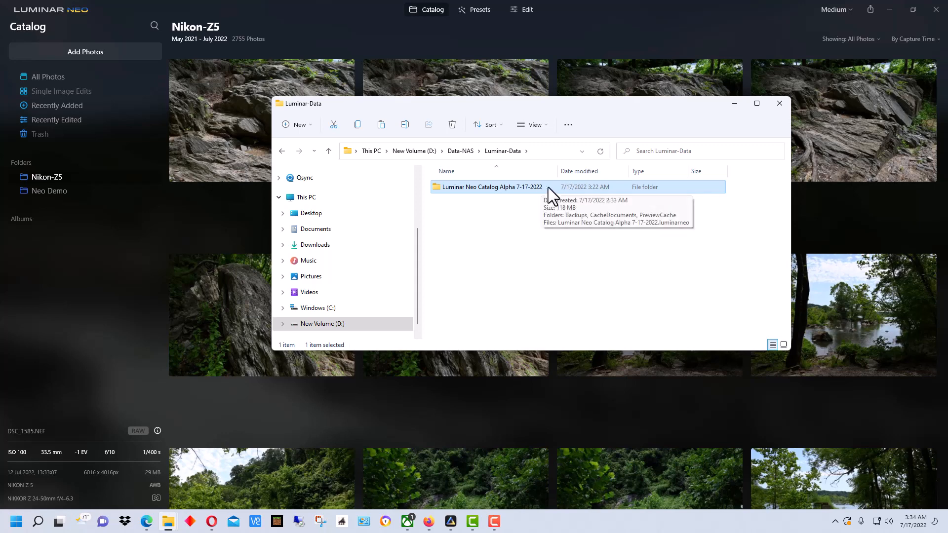
mouse_move(571, 193)
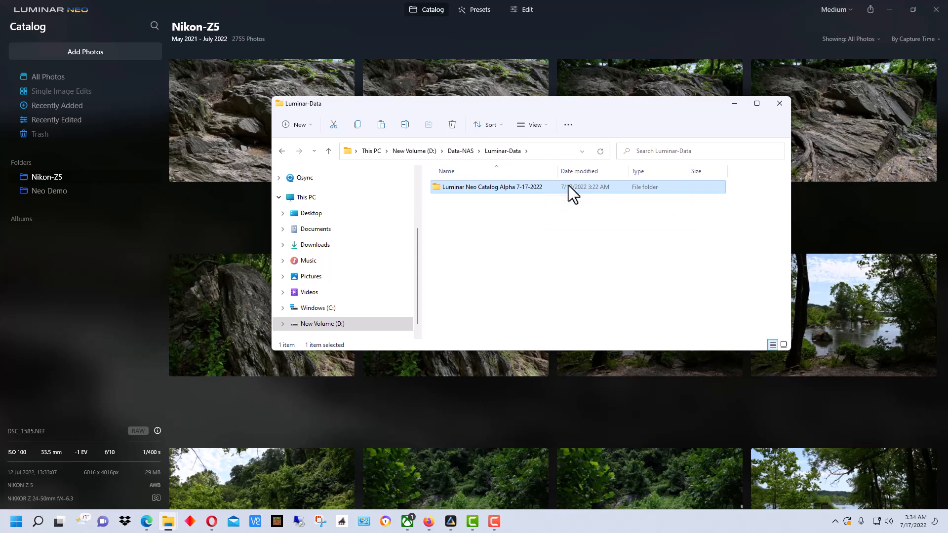
mouse_move(534, 188)
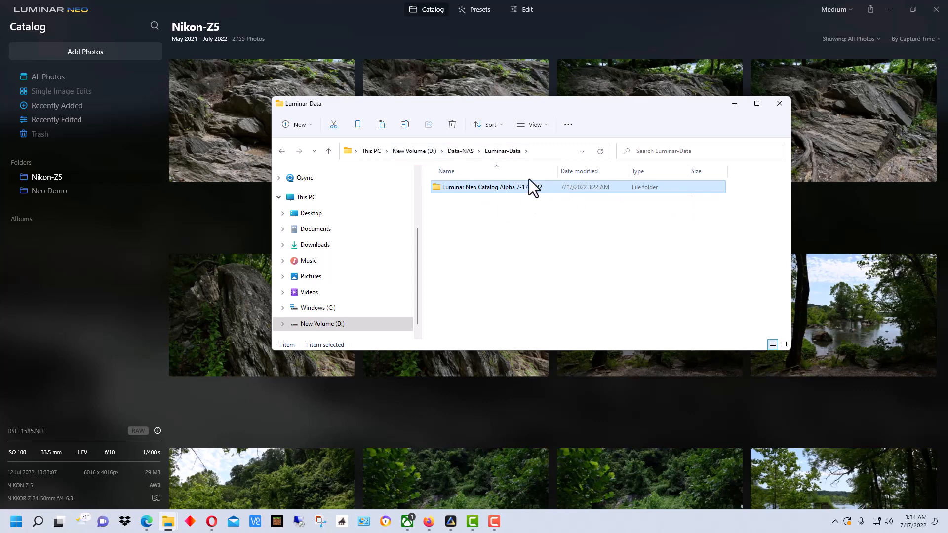
mouse_move(438, 235)
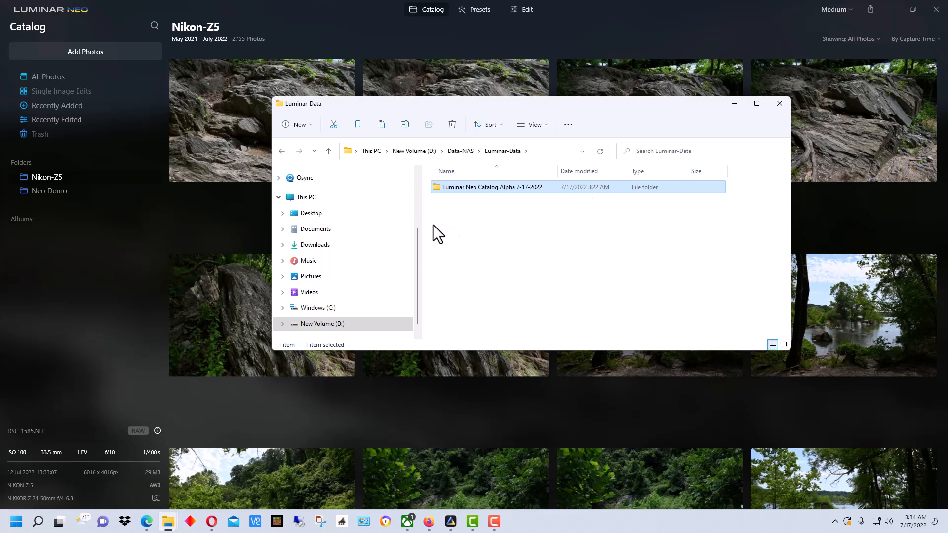
mouse_move(257, 168)
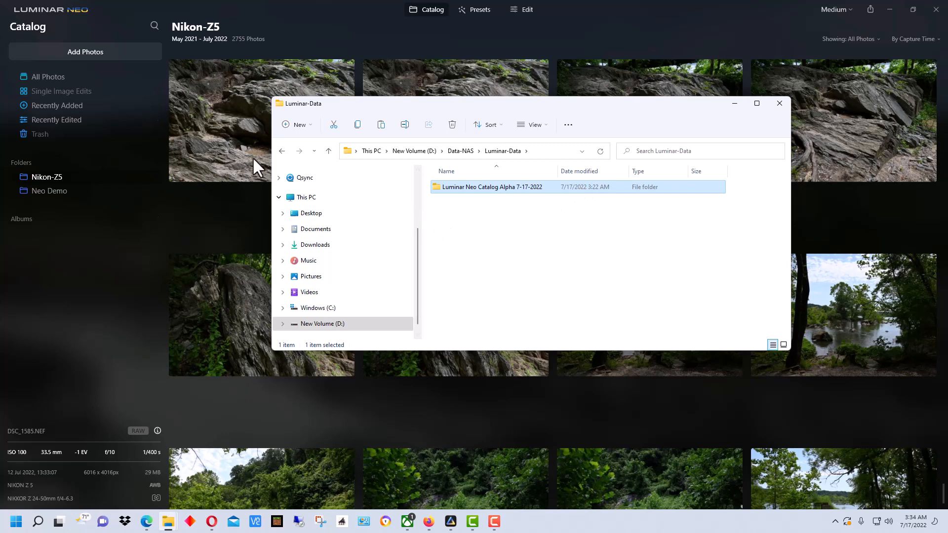
mouse_move(673, 224)
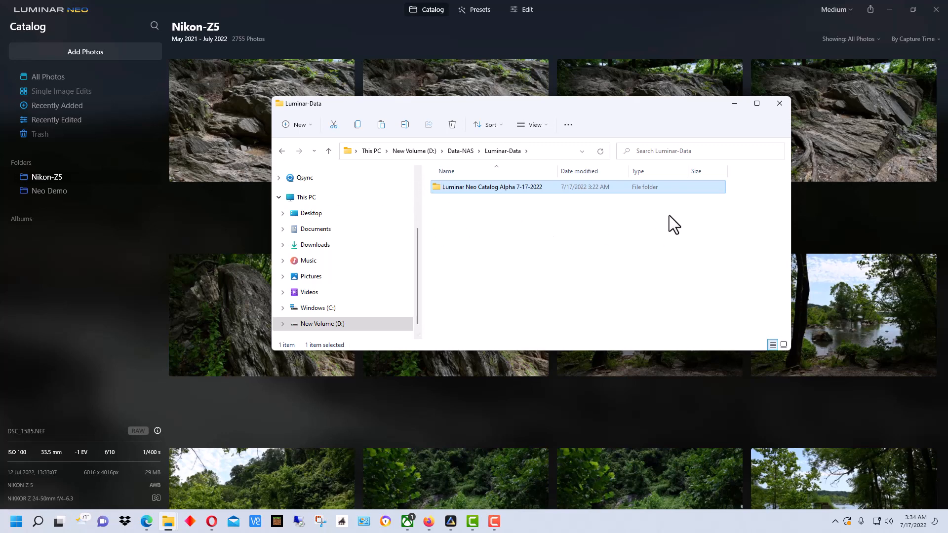
double_click(491, 186)
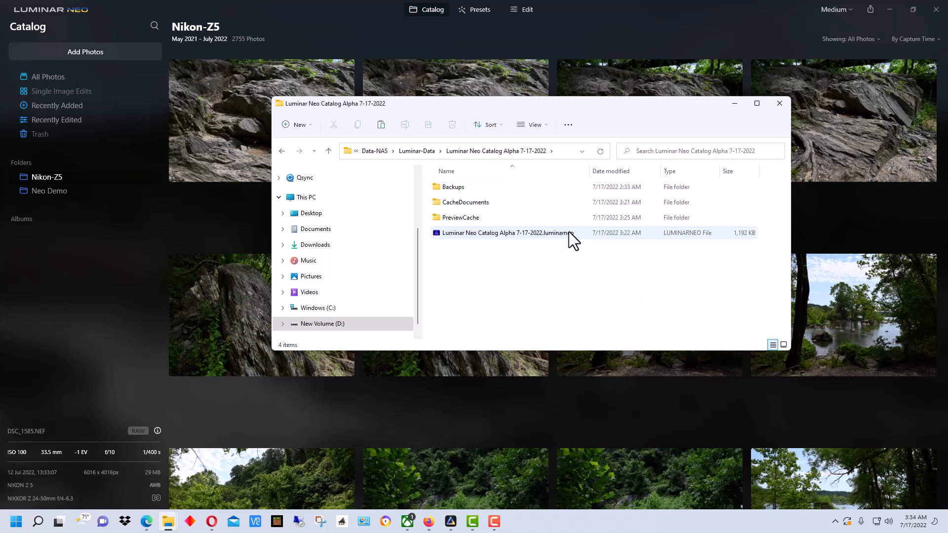
mouse_move(572, 236)
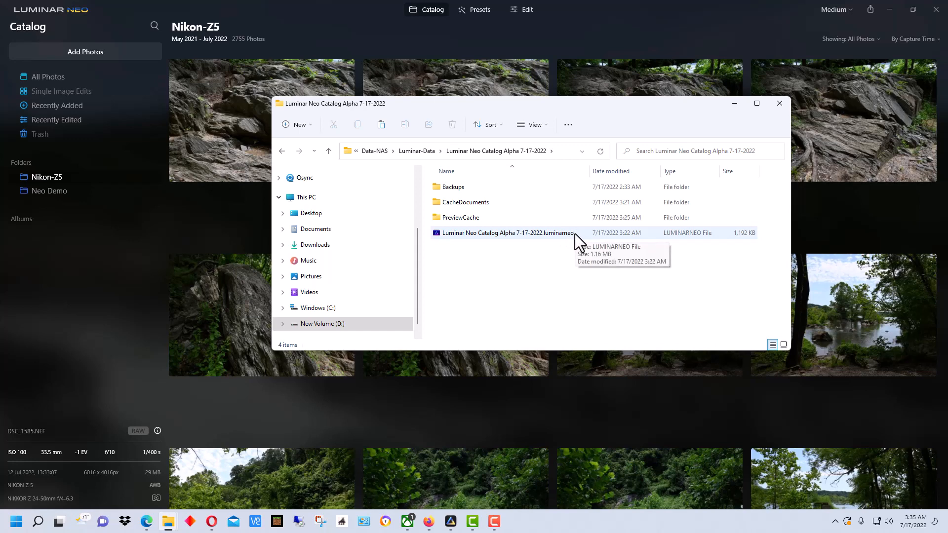
mouse_move(575, 239)
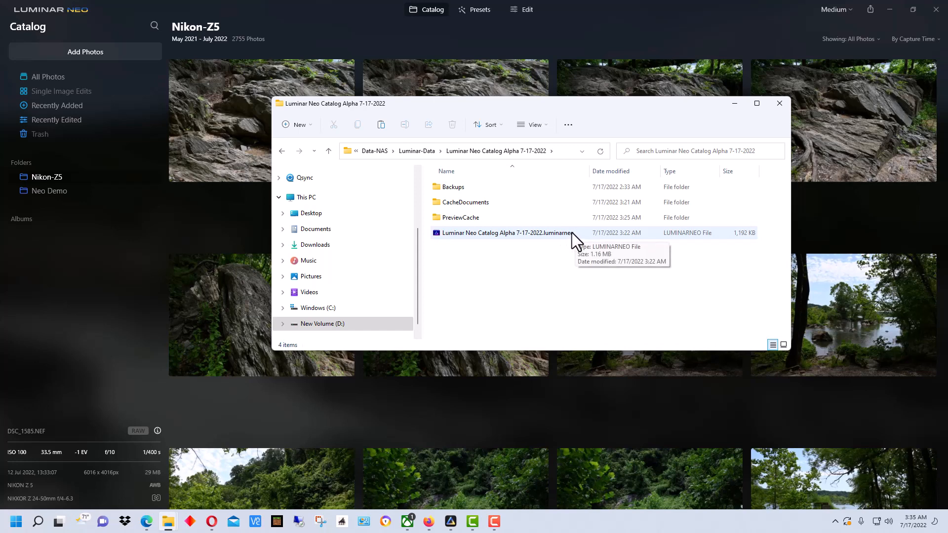